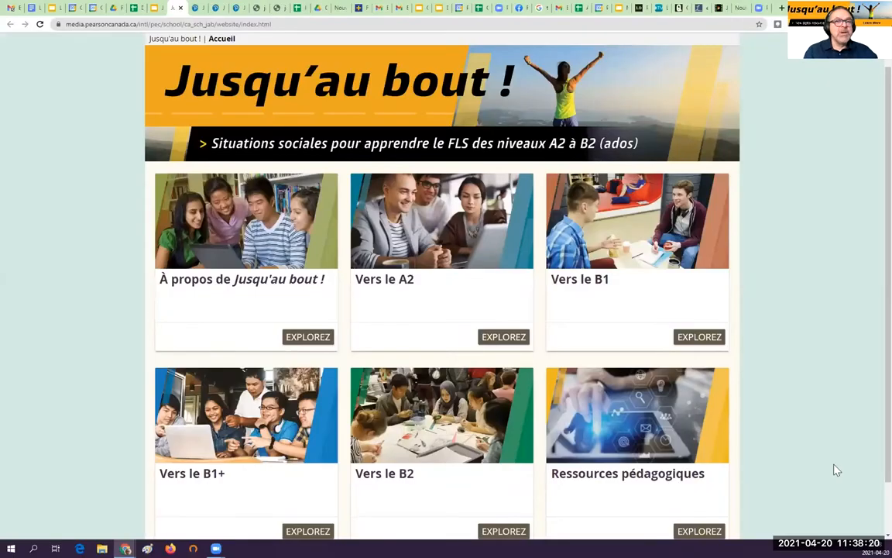
mouse_move(799, 475)
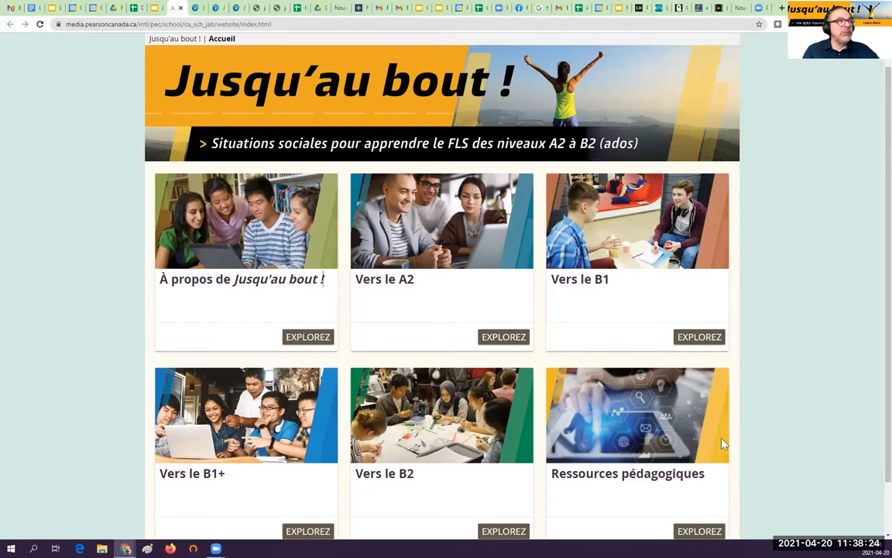
mouse_move(782, 482)
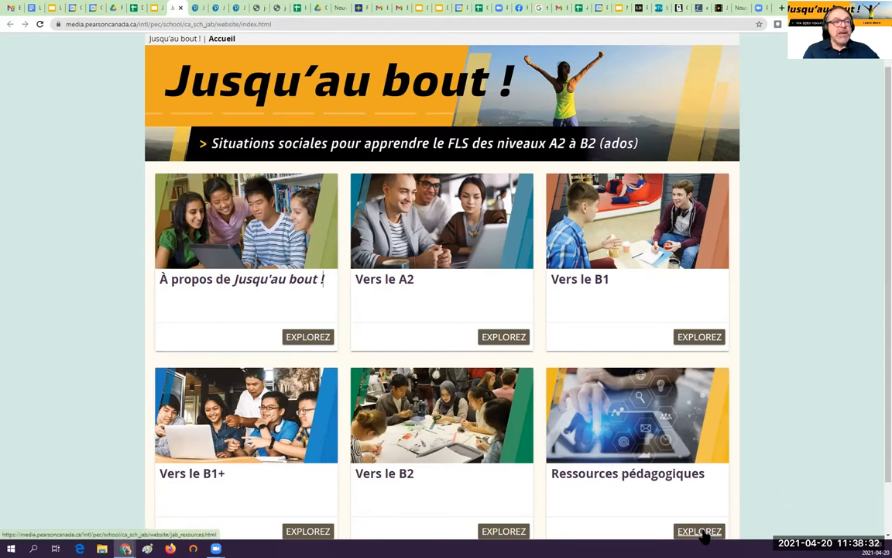
Enter the Ressources pédagogiques section via its Explorez link.
left_click(699, 530)
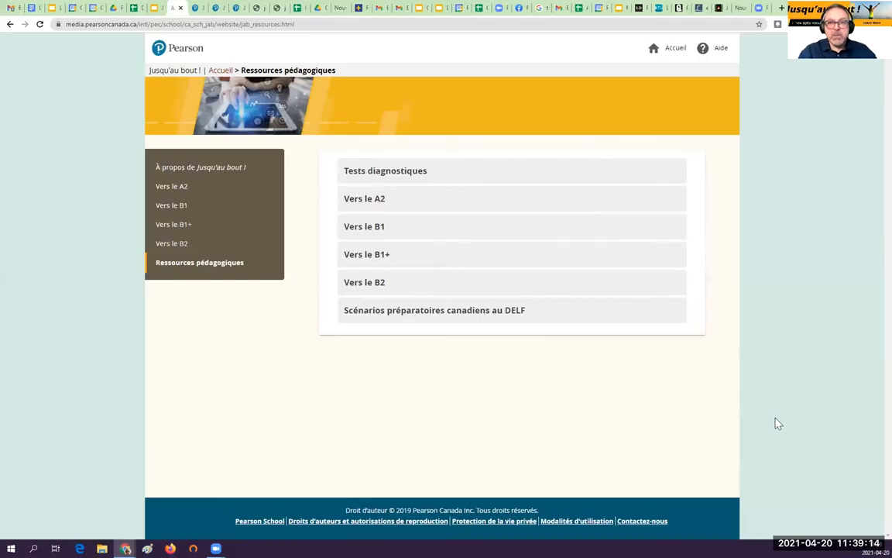
mouse_move(735, 294)
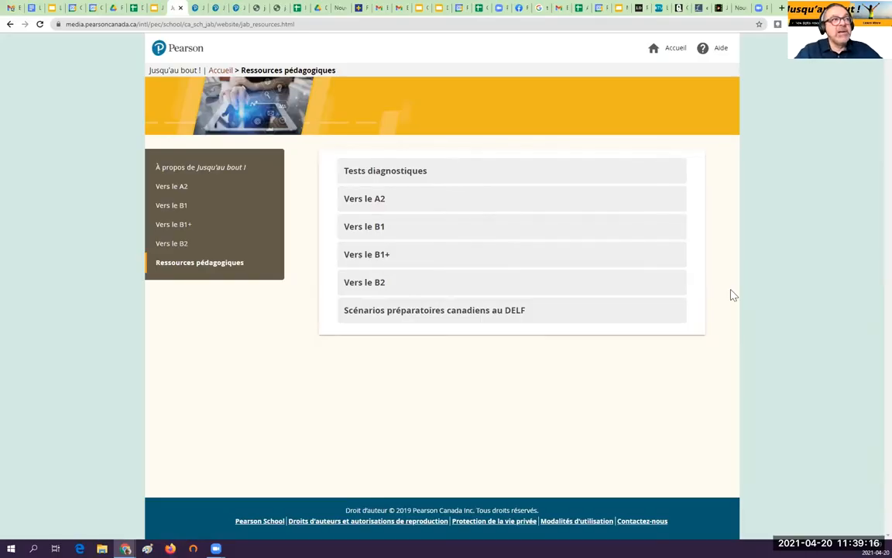
mouse_move(406, 183)
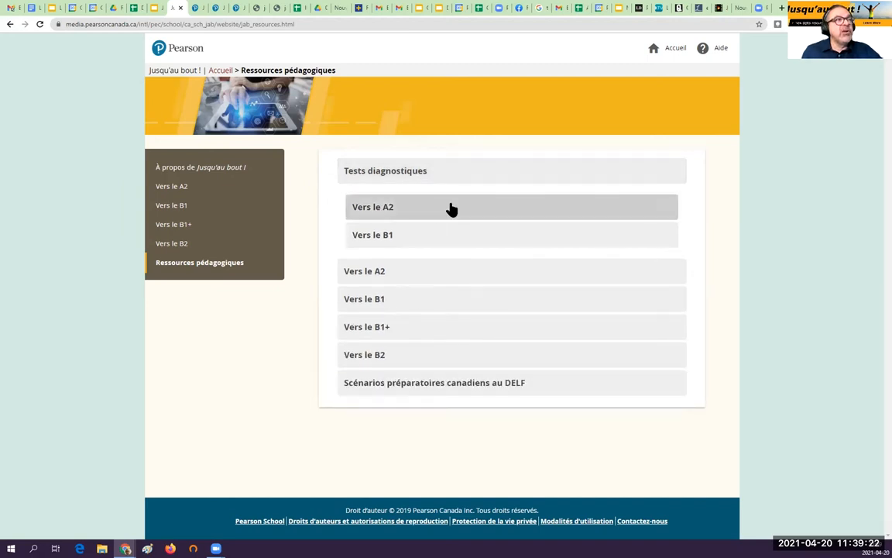
mouse_move(468, 209)
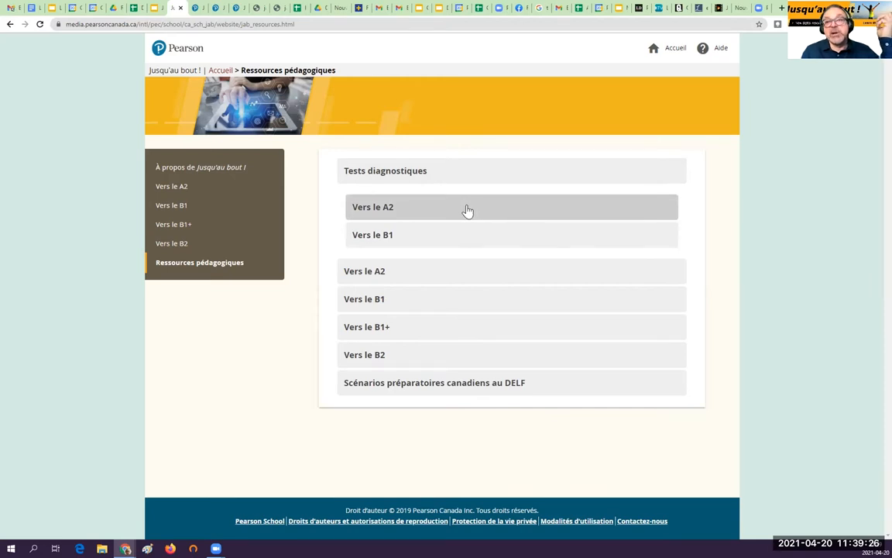
mouse_move(433, 208)
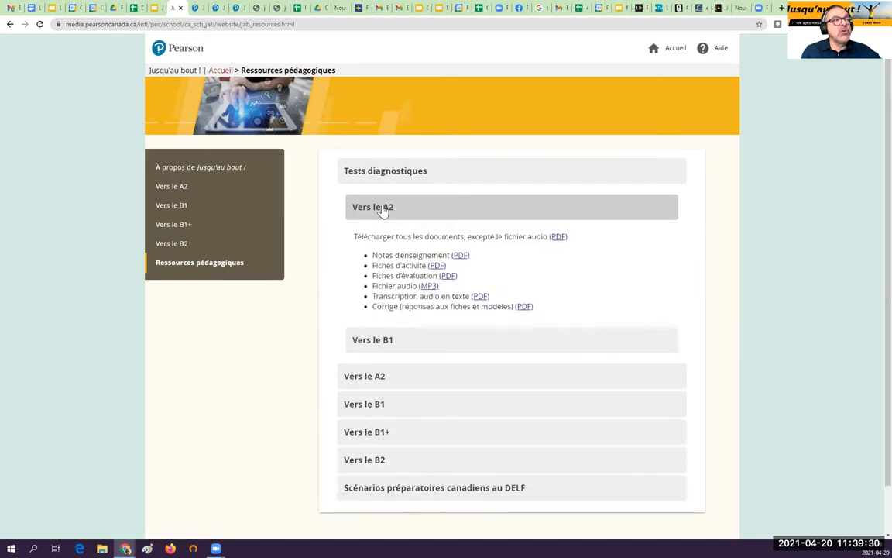
mouse_move(561, 244)
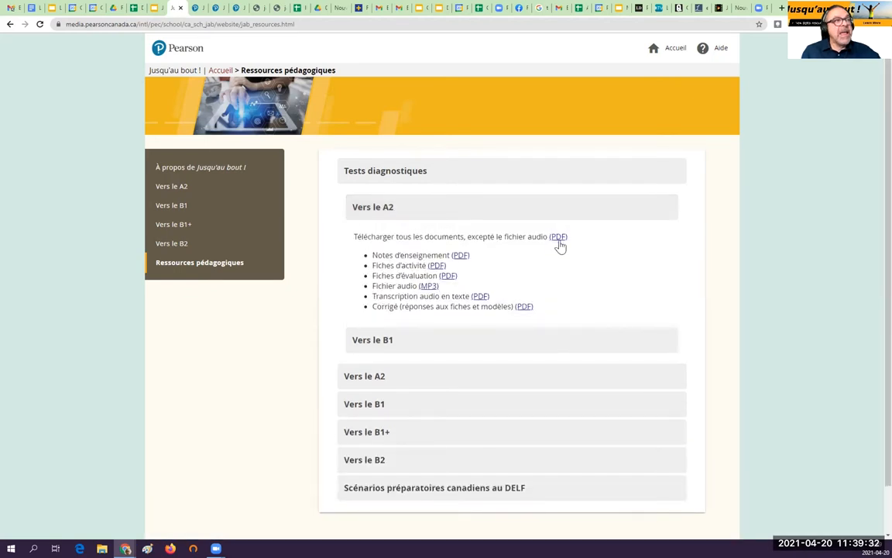
View the combined A2 diagnostic test PDF, zoomed in, reading page 1's teaching notes and evaluation scale.
left_click(460, 254)
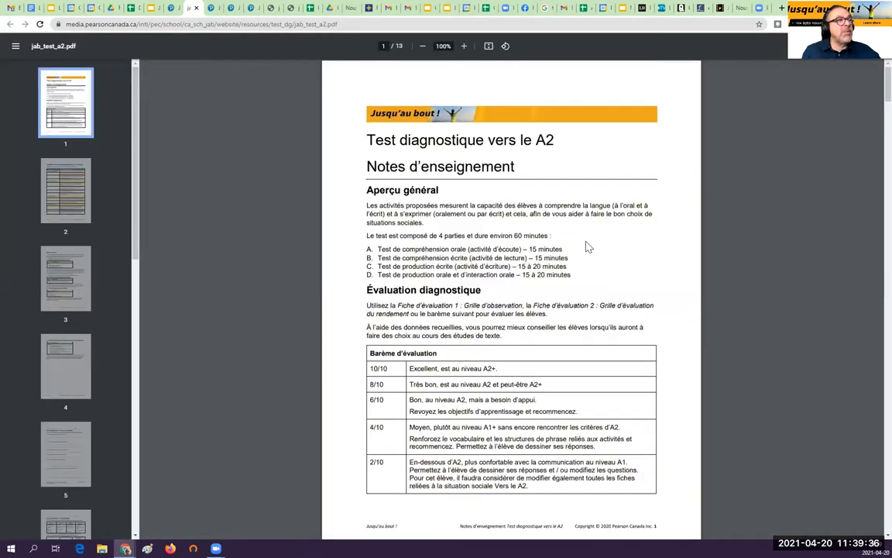
mouse_move(616, 245)
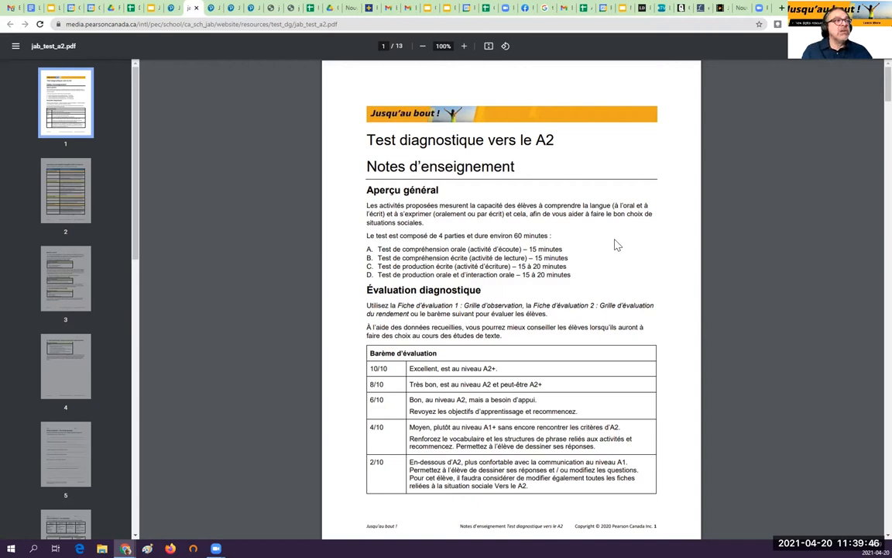
mouse_move(523, 255)
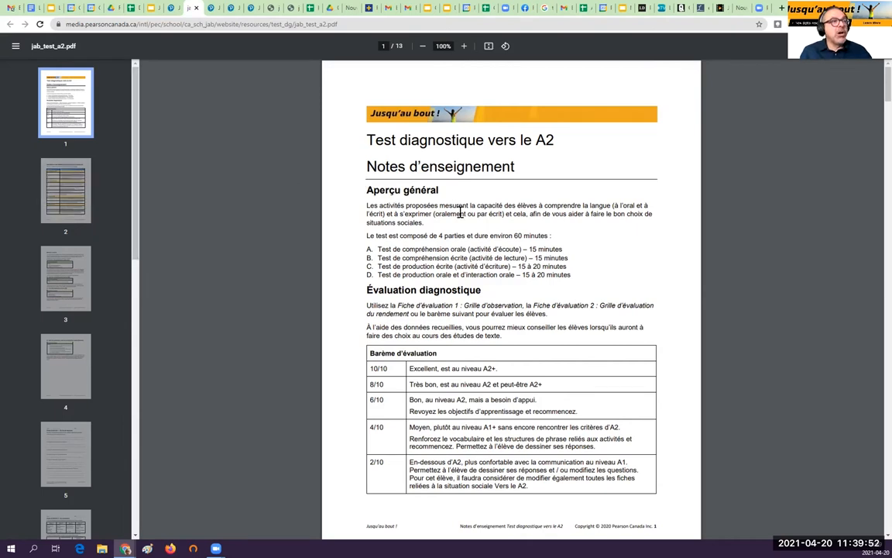
mouse_move(464, 48)
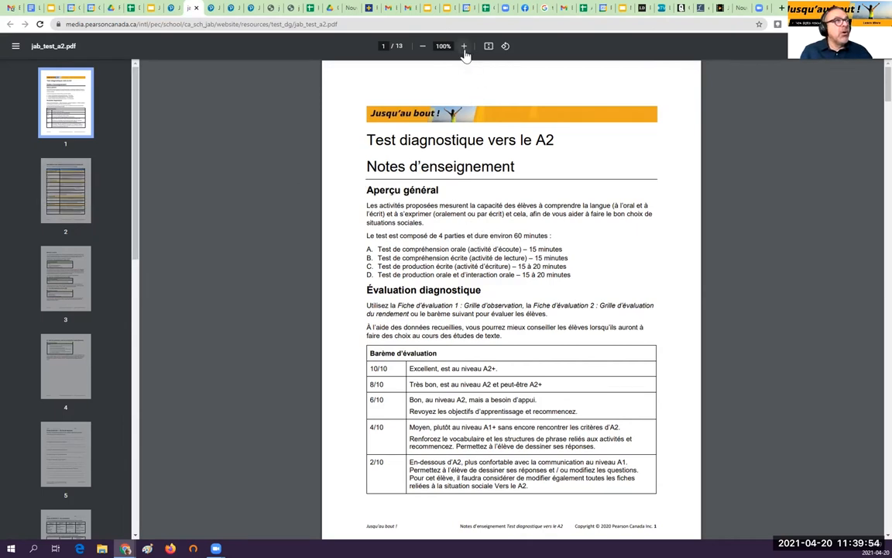
left_click(463, 47)
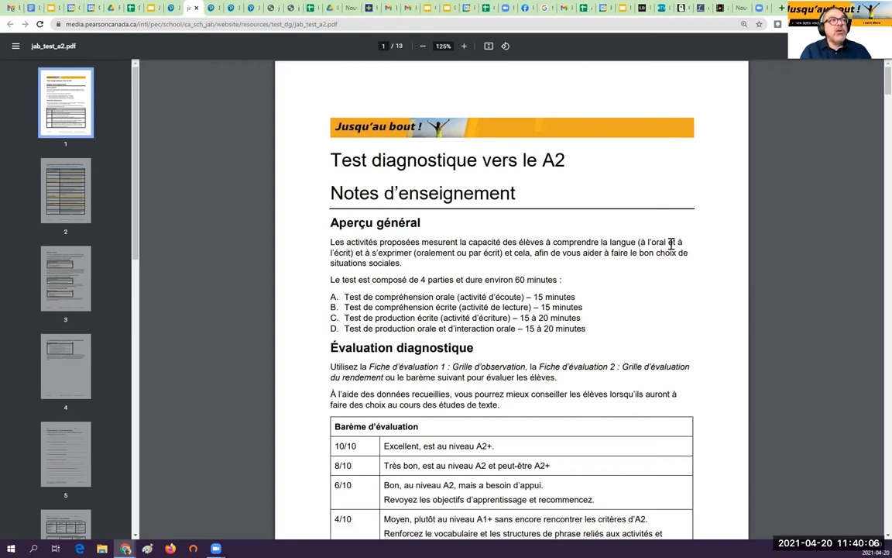
scroll("down", 3)
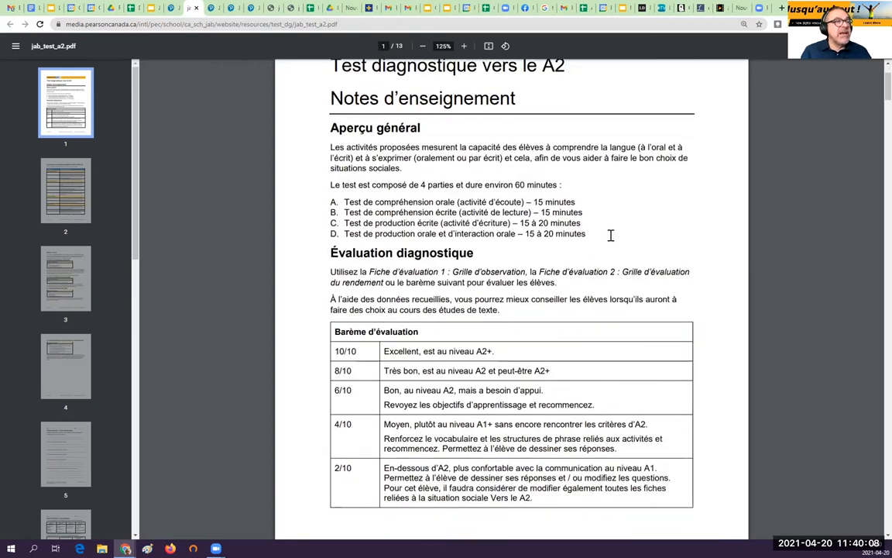
scroll("down", 3)
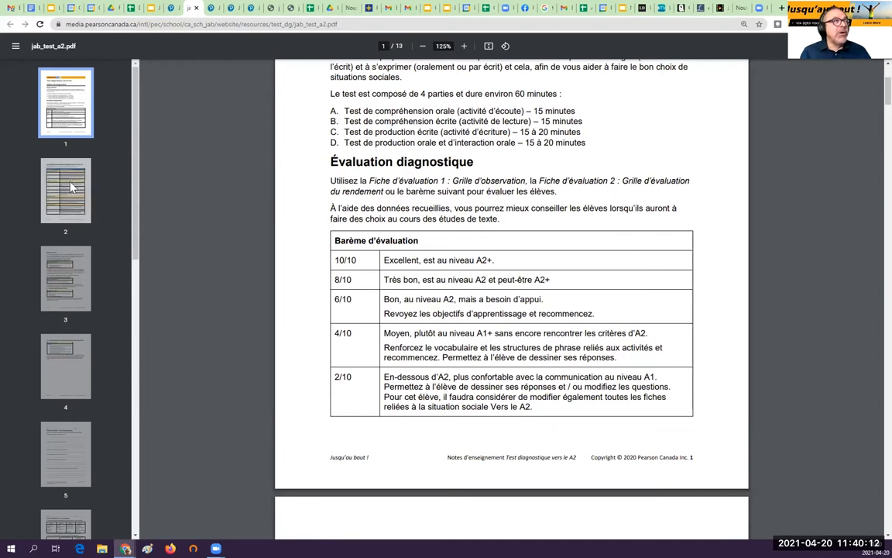
left_click(65, 277)
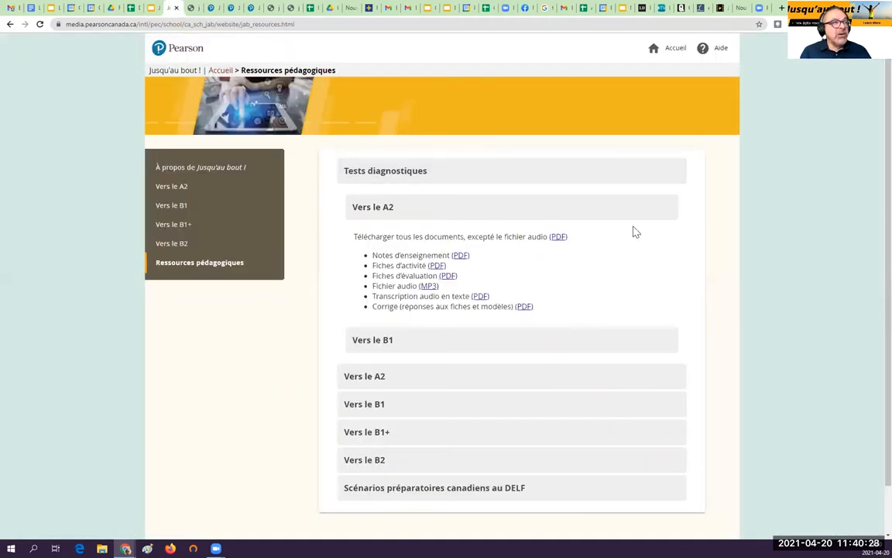
mouse_move(649, 235)
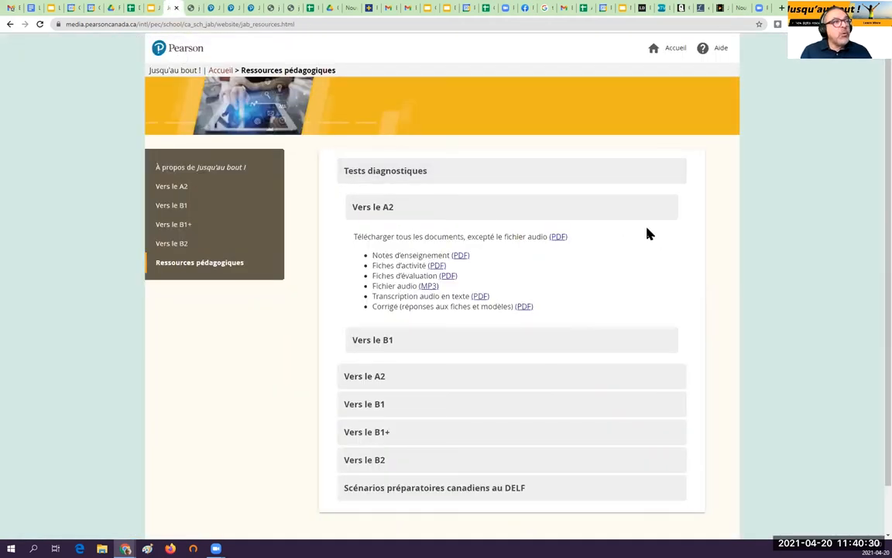
mouse_move(480, 276)
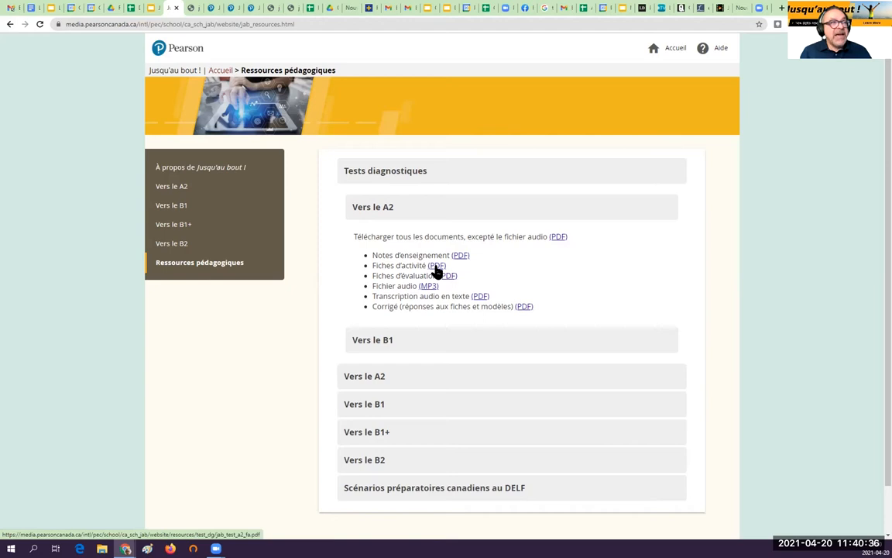
mouse_move(539, 281)
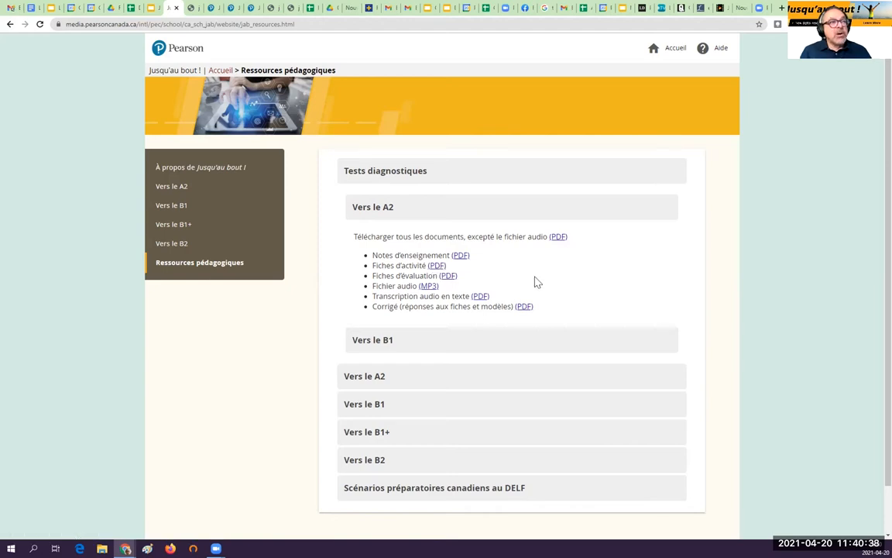
mouse_move(583, 303)
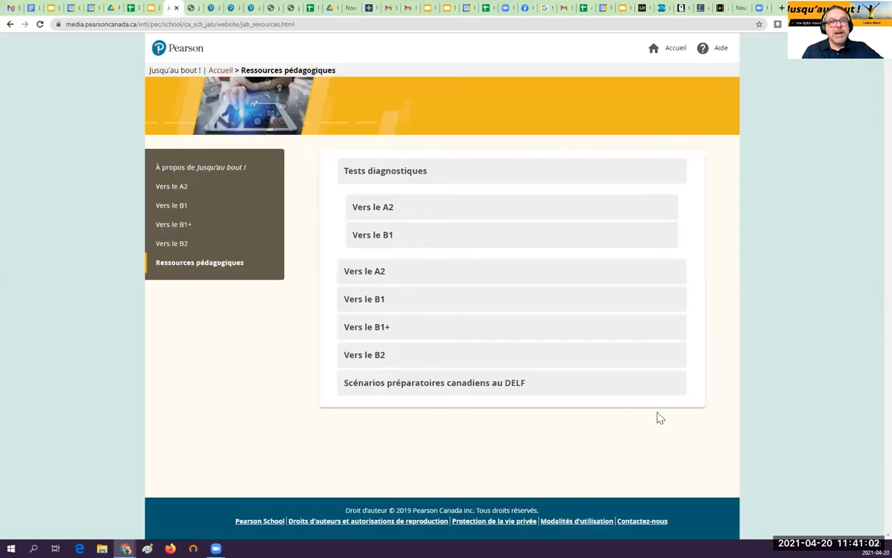
mouse_move(618, 421)
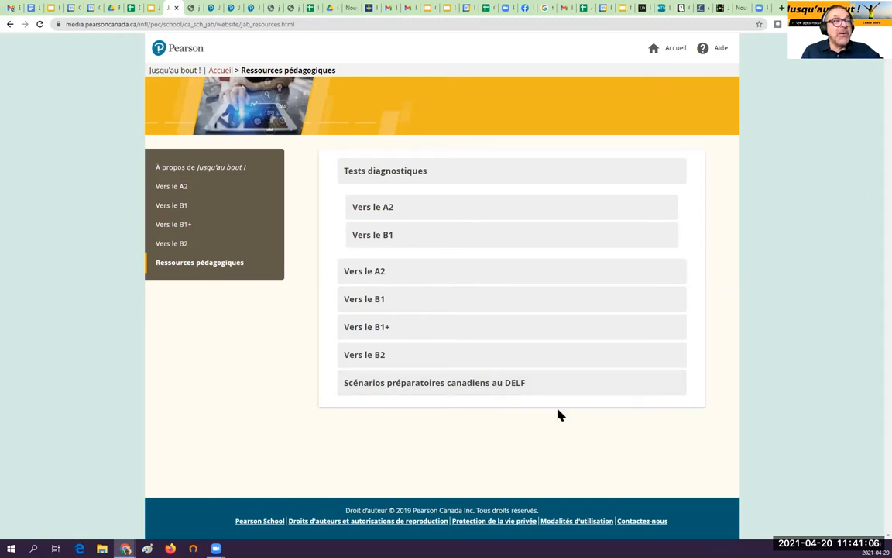
mouse_move(567, 406)
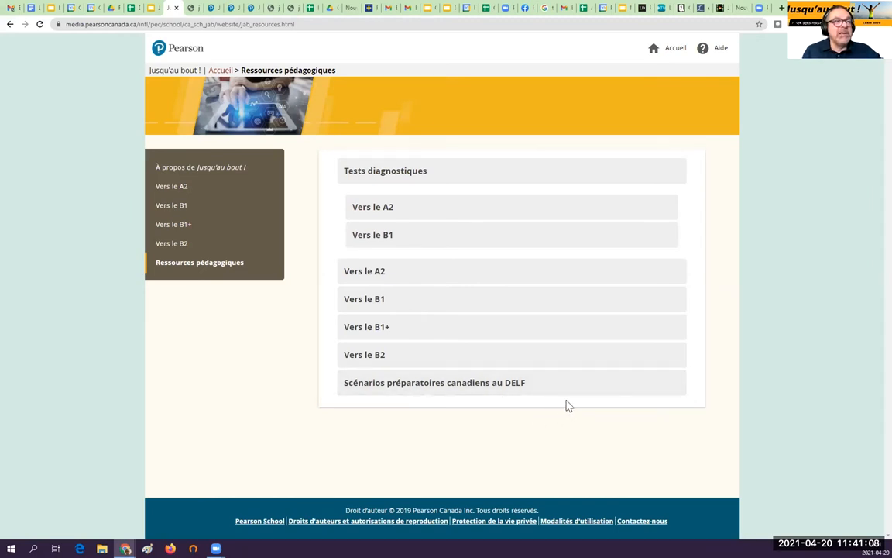
mouse_move(460, 388)
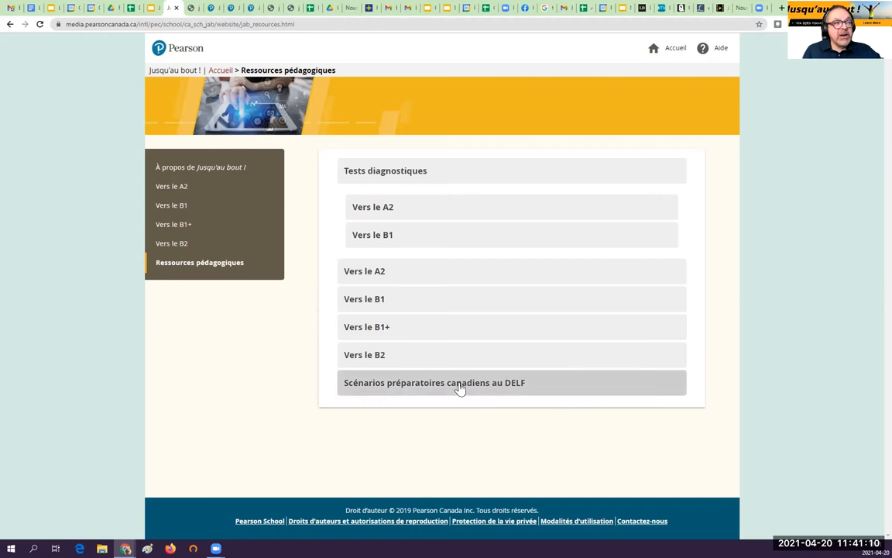
Expand Scénarios préparatoires canadiens au DELF to show its four scenario entries.
left_click(434, 381)
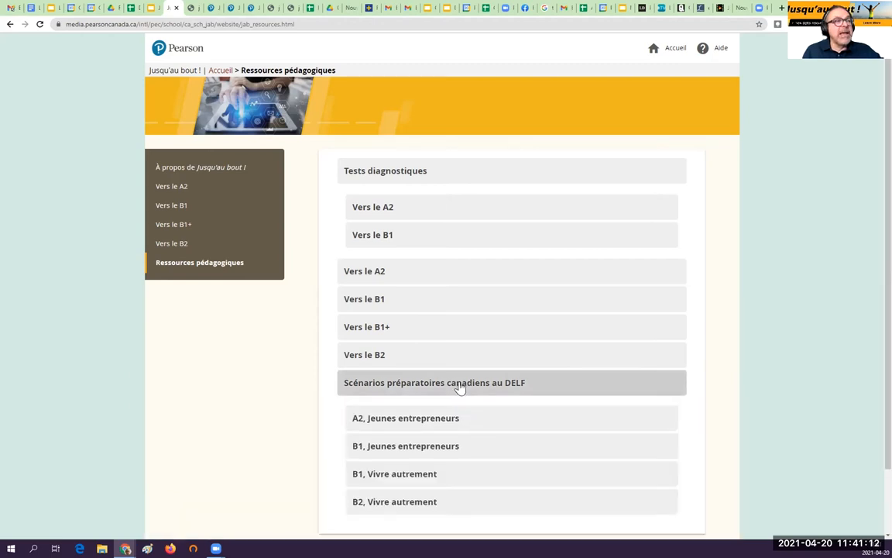
scroll("down", 3)
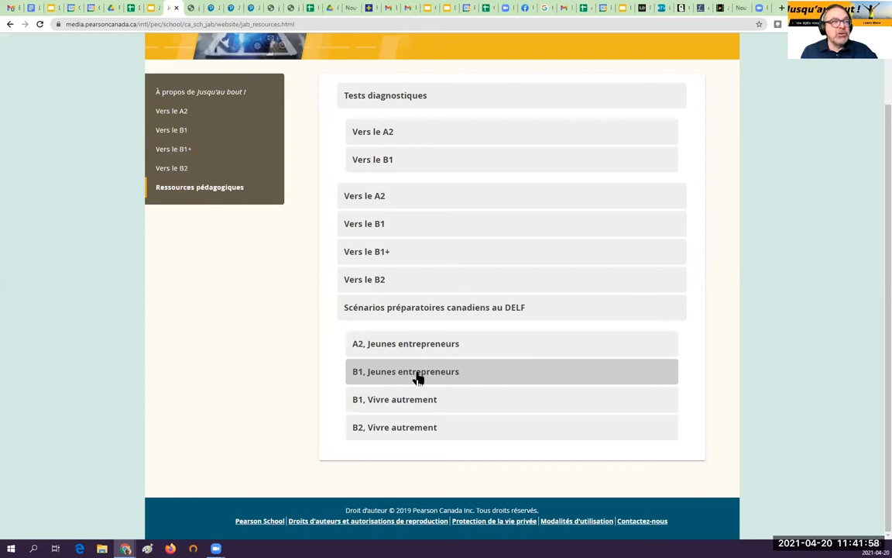
Expand B1 Jeunes entrepreneurs and scroll to its Compréhension écrite, Production and Fiches d'évaluation sections.
left_click(406, 371)
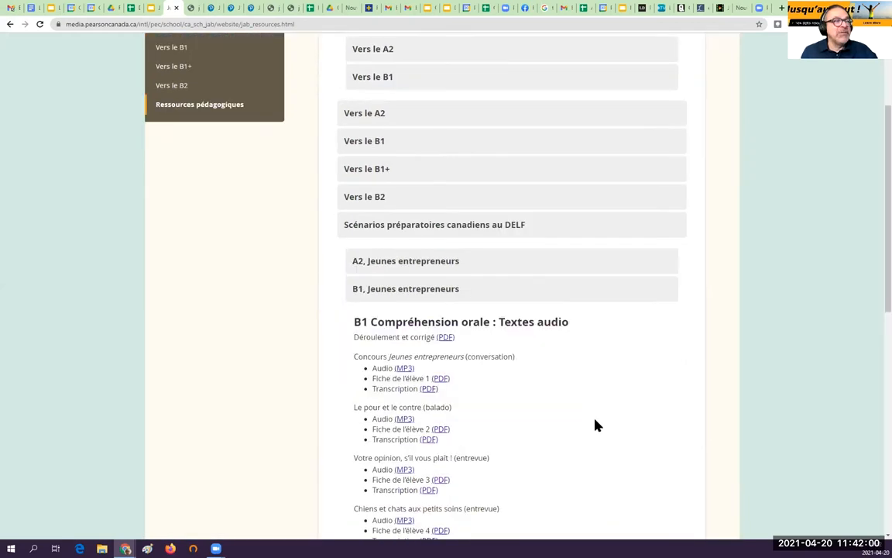
scroll("down", 3)
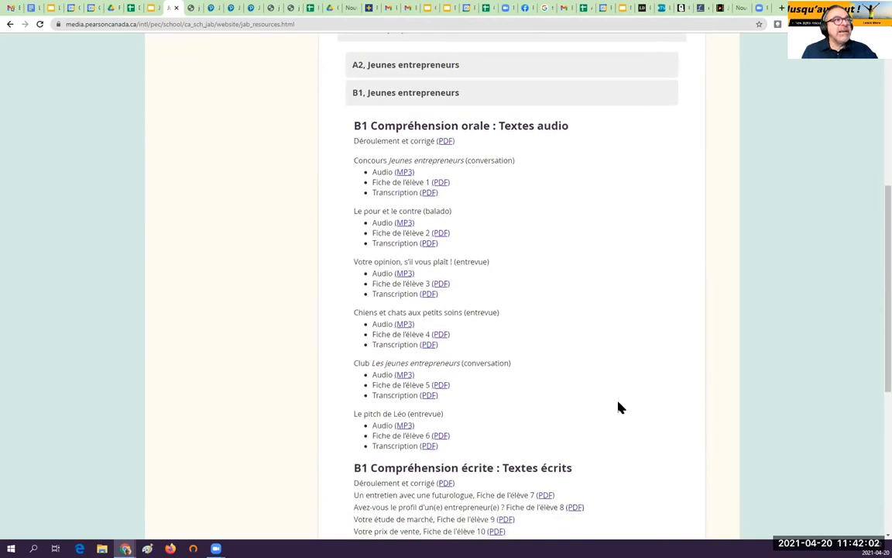
mouse_move(616, 391)
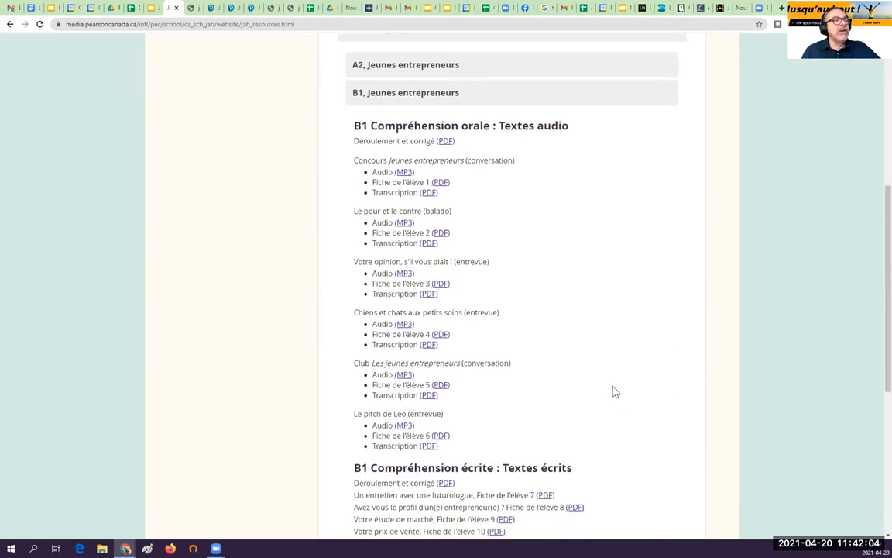
mouse_move(626, 354)
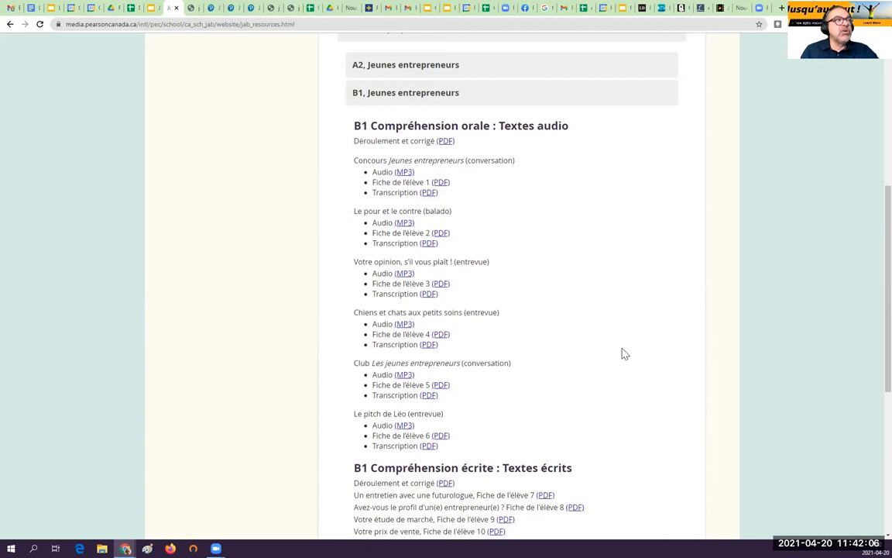
mouse_move(519, 186)
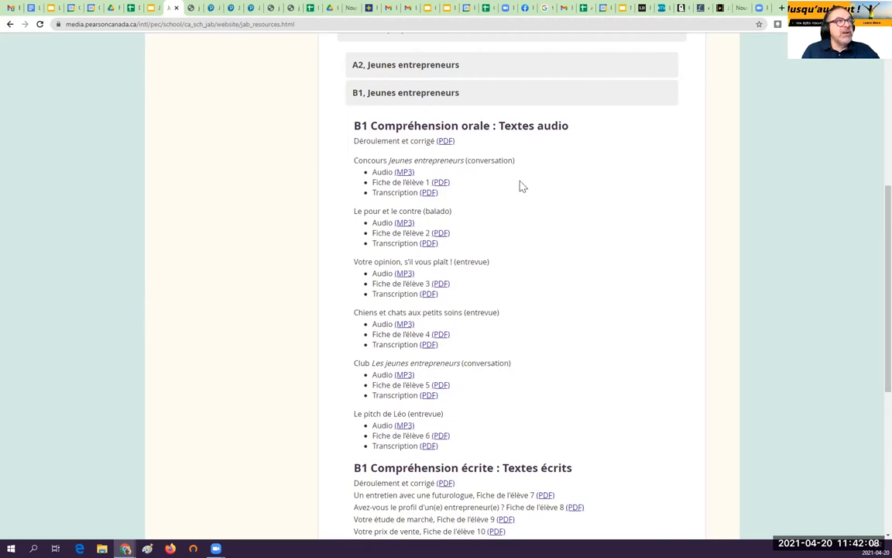
mouse_move(556, 195)
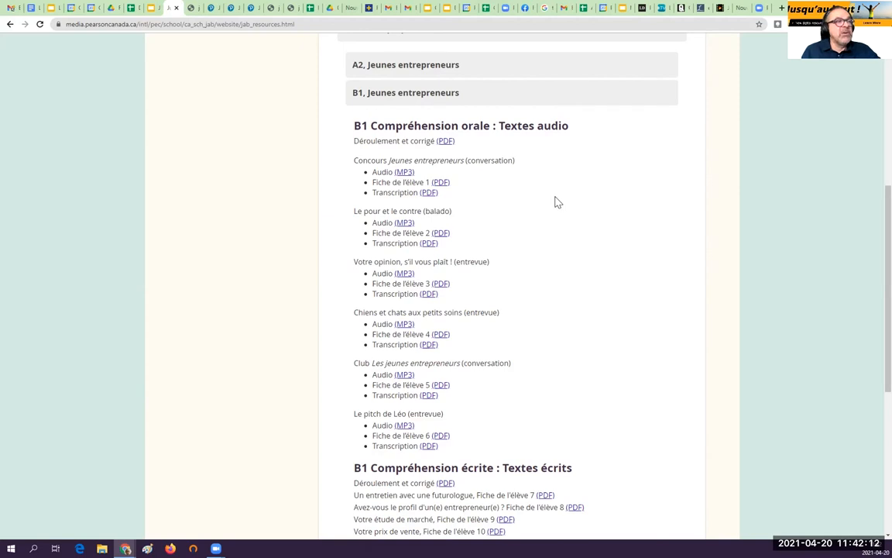
scroll("down", 3)
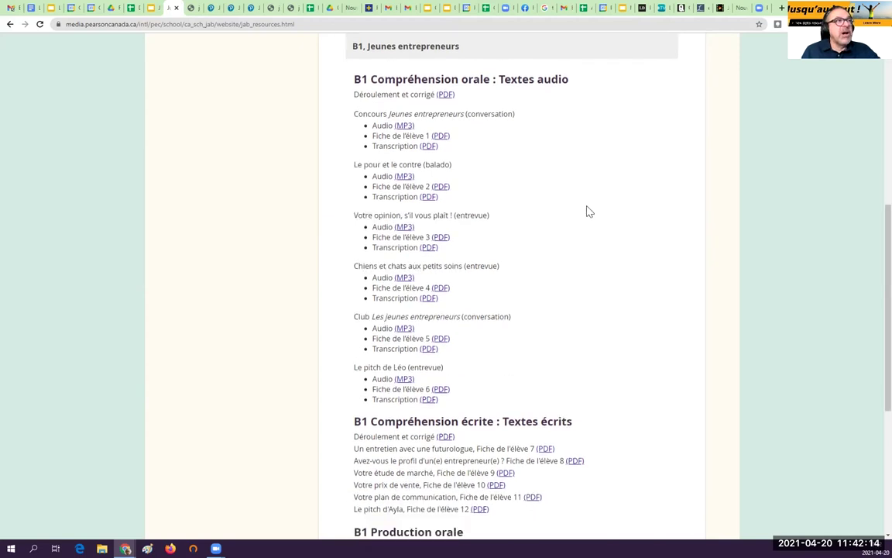
mouse_move(421, 131)
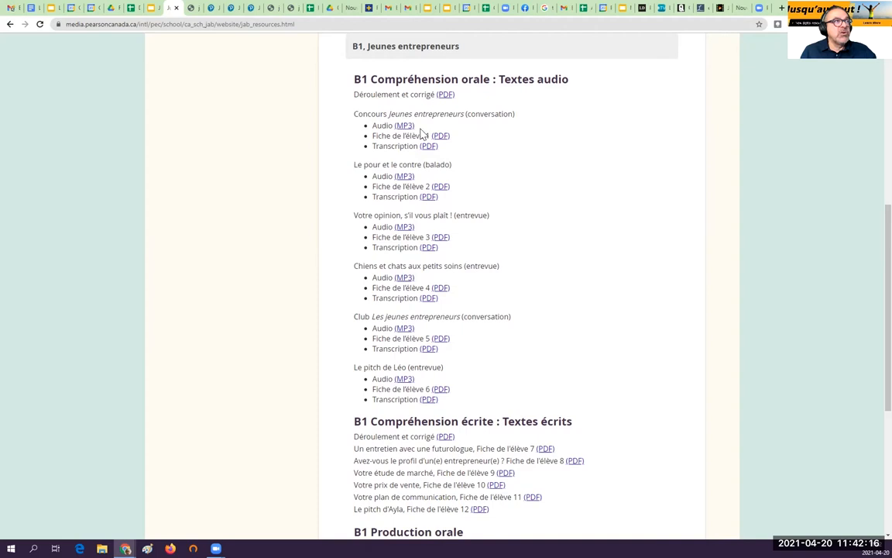
mouse_move(553, 181)
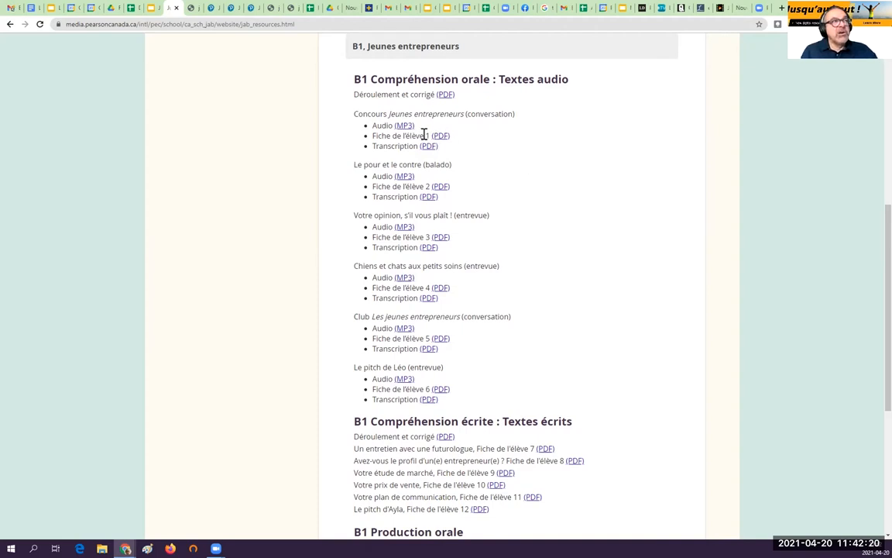
mouse_move(428, 145)
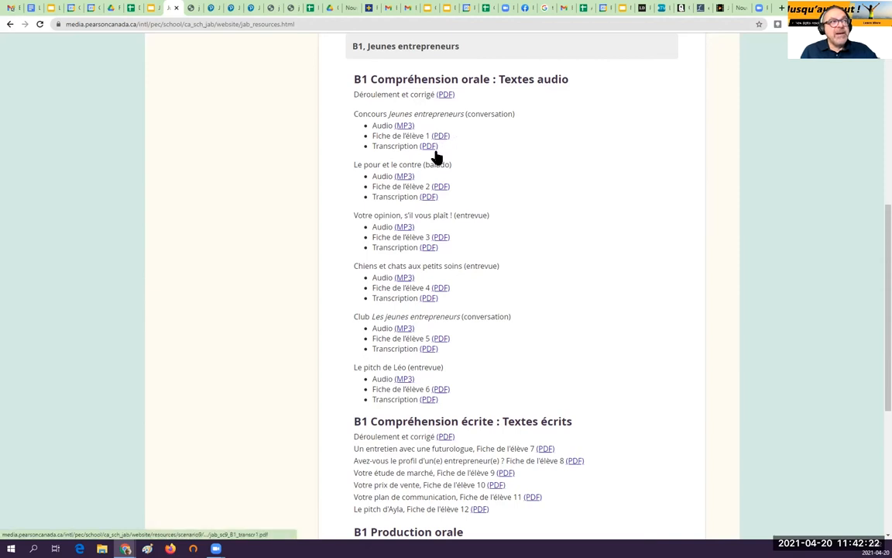
mouse_move(566, 186)
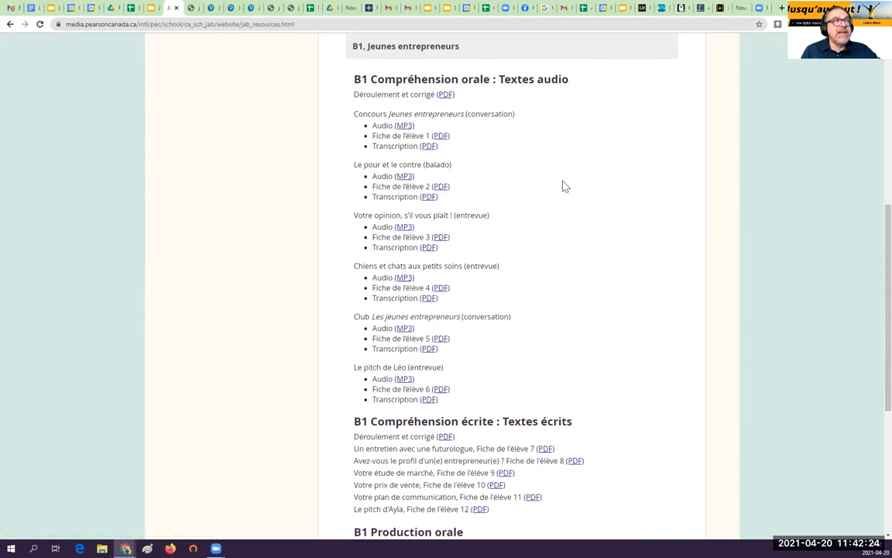
scroll("down", 3)
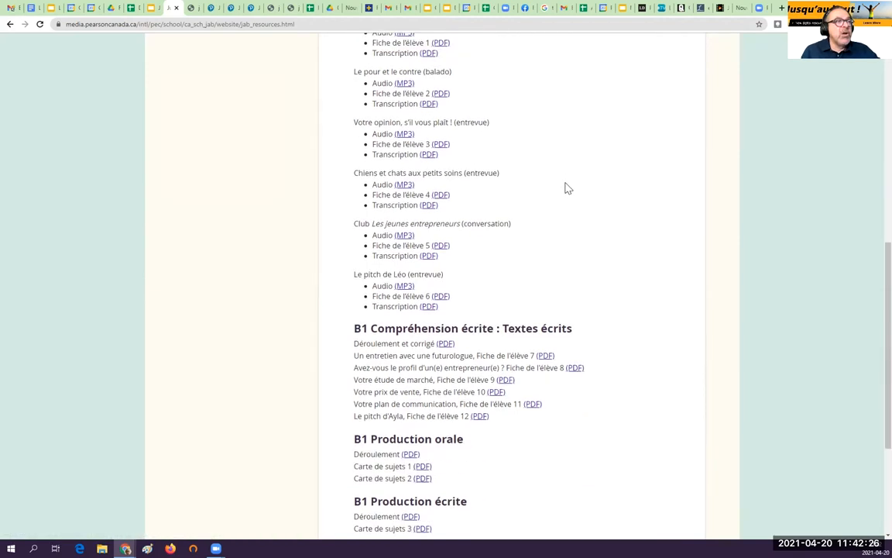
scroll("down", 3)
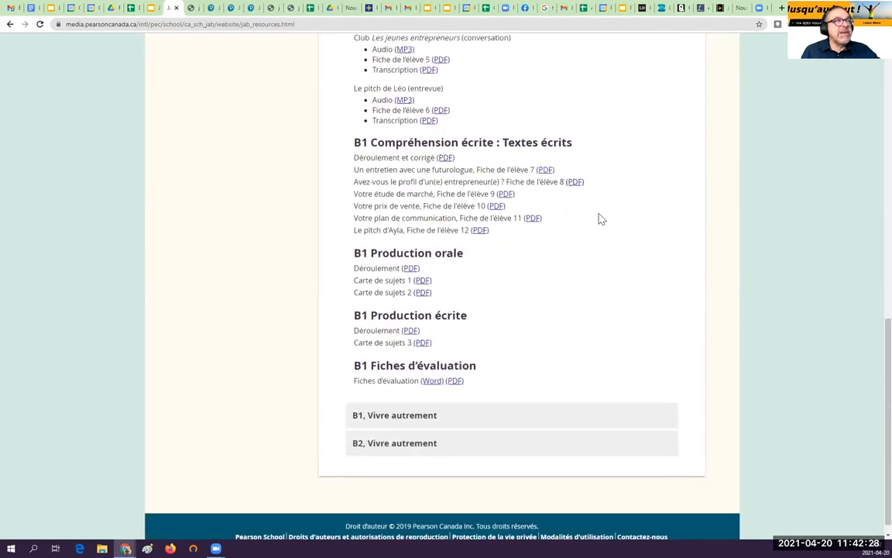
mouse_move(612, 223)
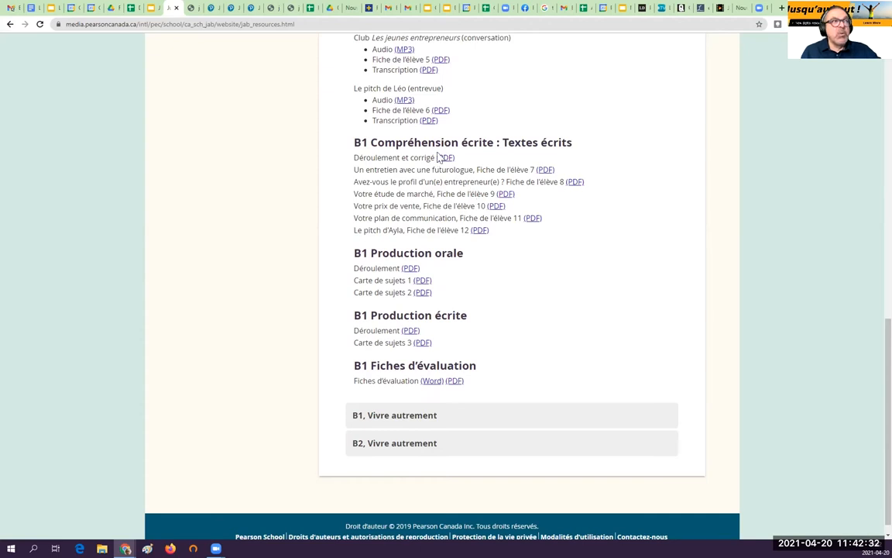
mouse_move(576, 194)
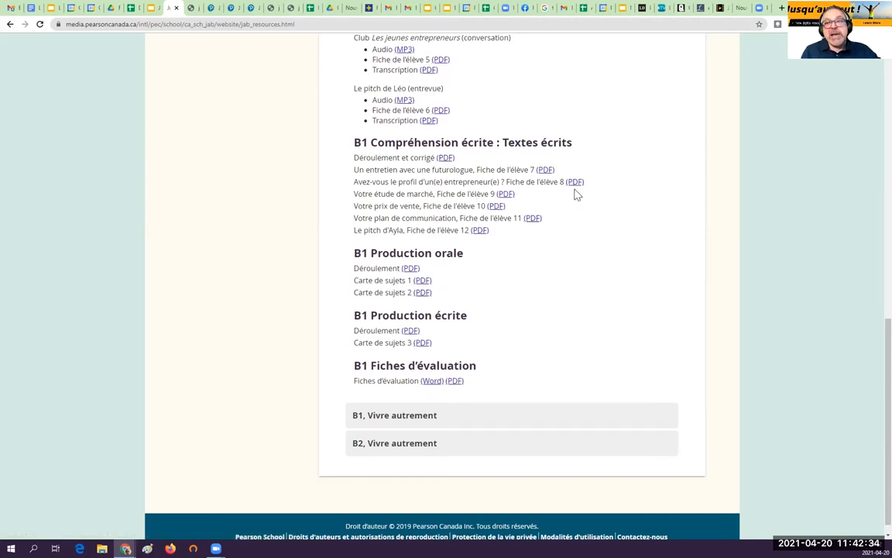
mouse_move(608, 223)
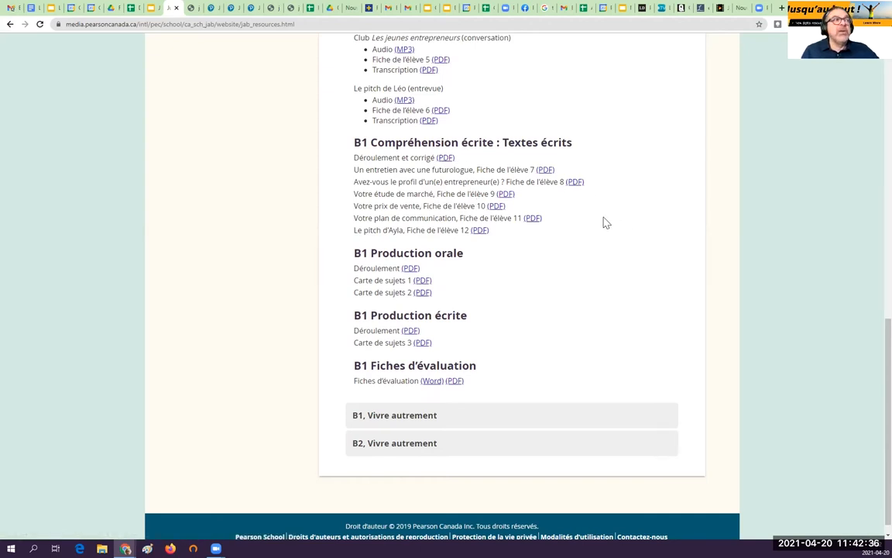
mouse_move(601, 191)
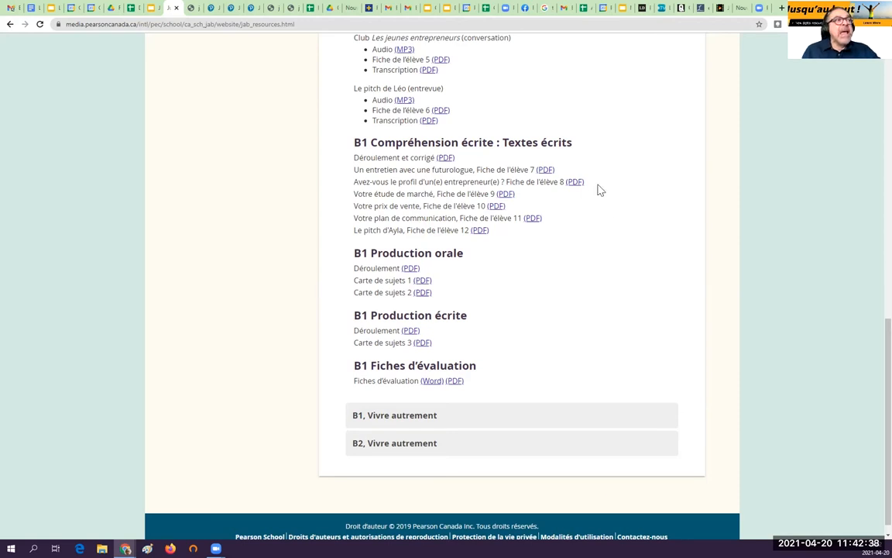
mouse_move(443, 245)
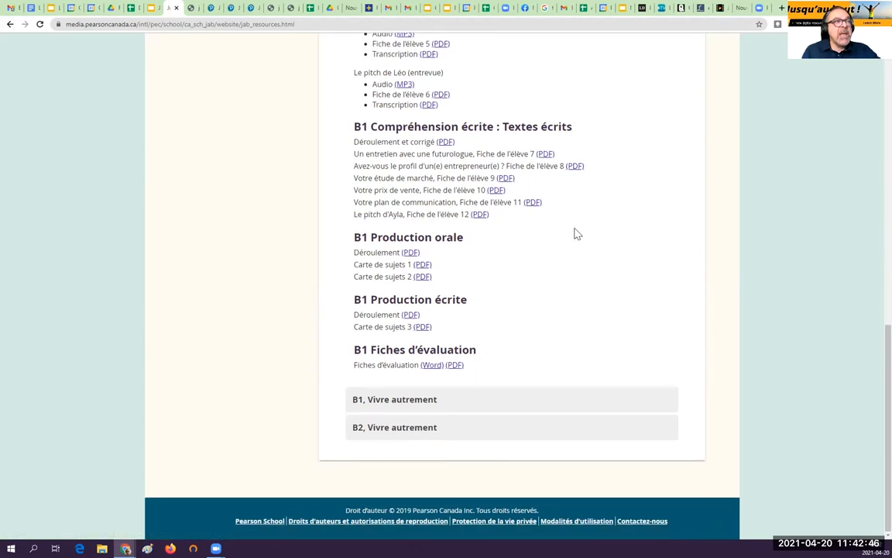
mouse_move(585, 236)
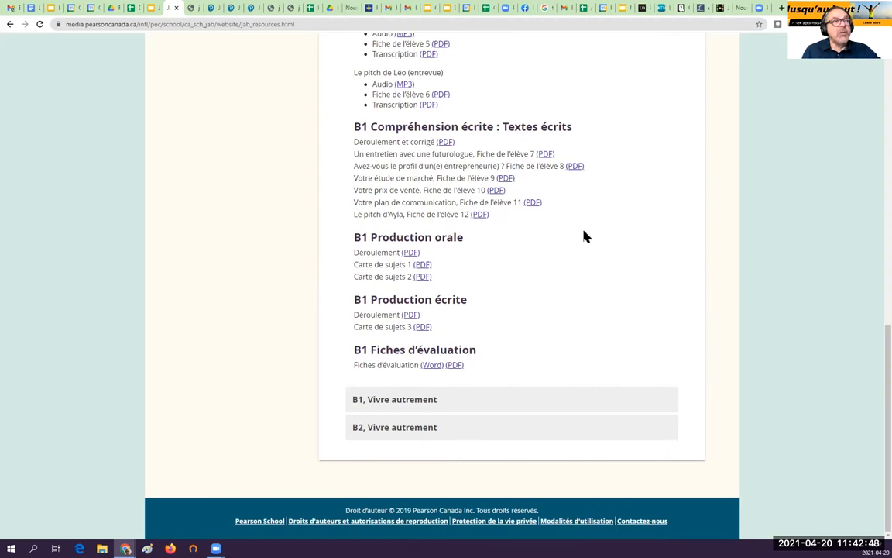
mouse_move(533, 249)
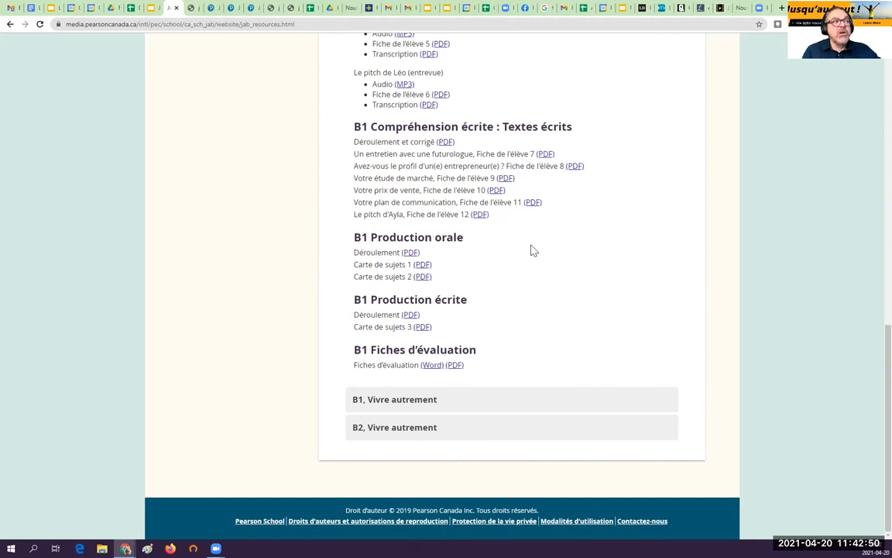
mouse_move(524, 257)
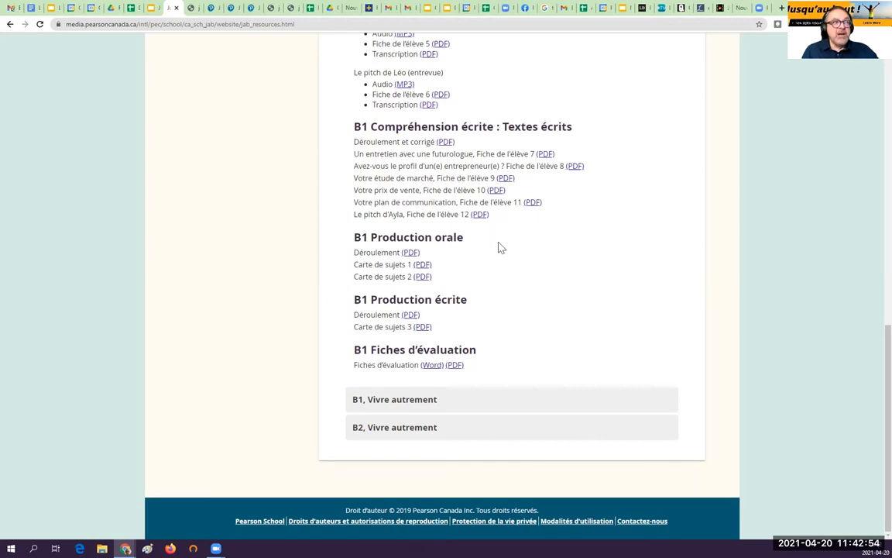
mouse_move(508, 246)
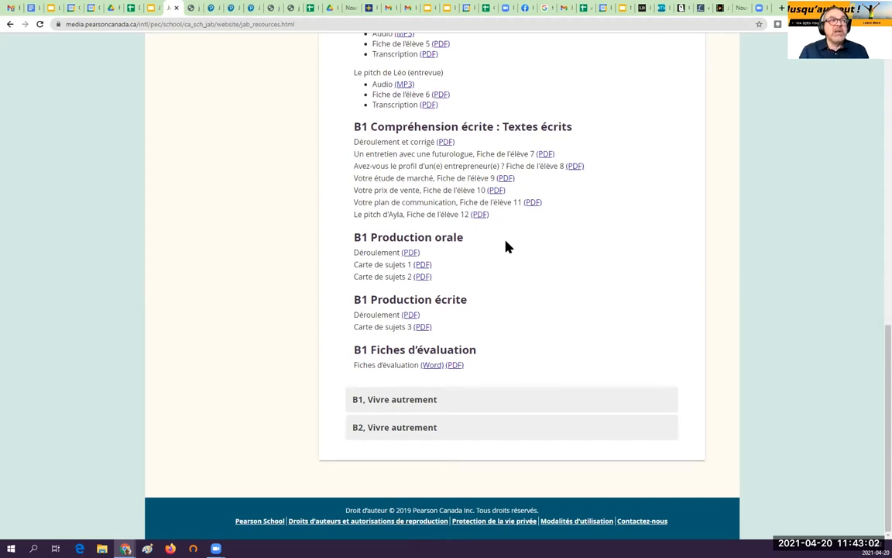
mouse_move(472, 347)
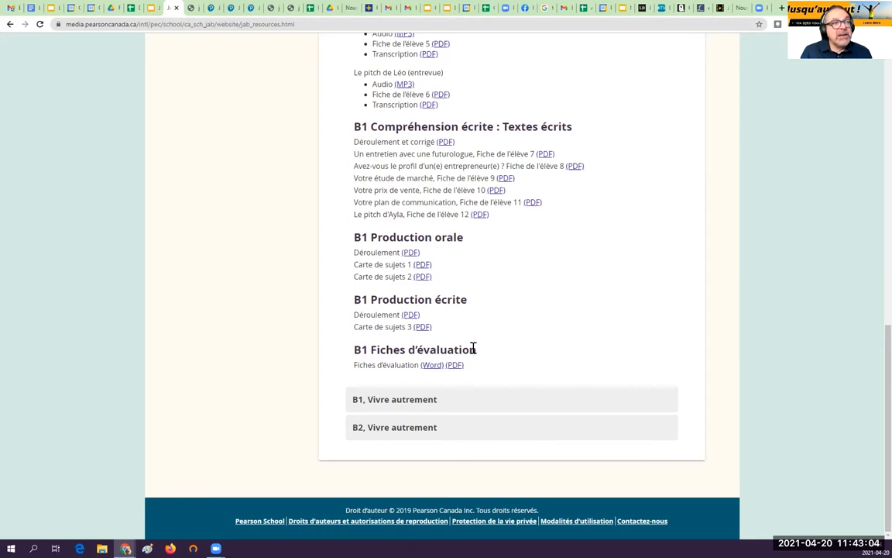
mouse_move(399, 237)
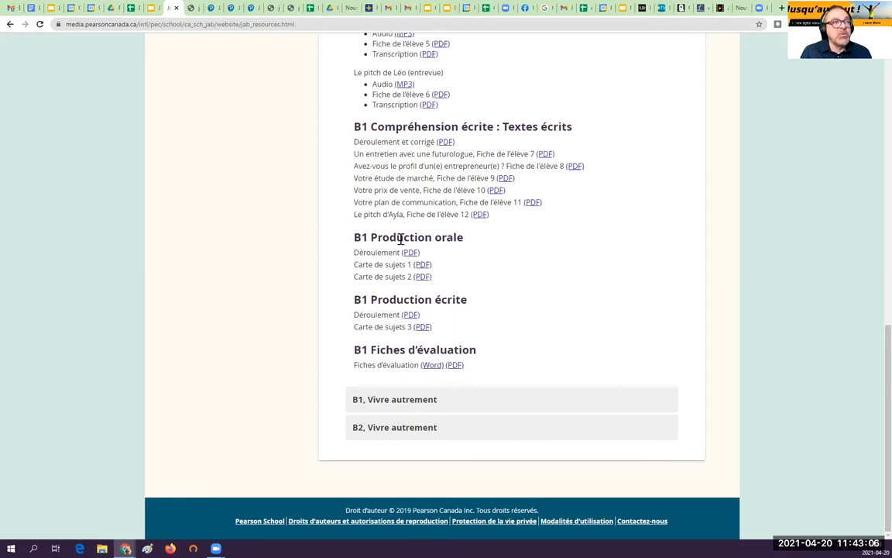
mouse_move(539, 335)
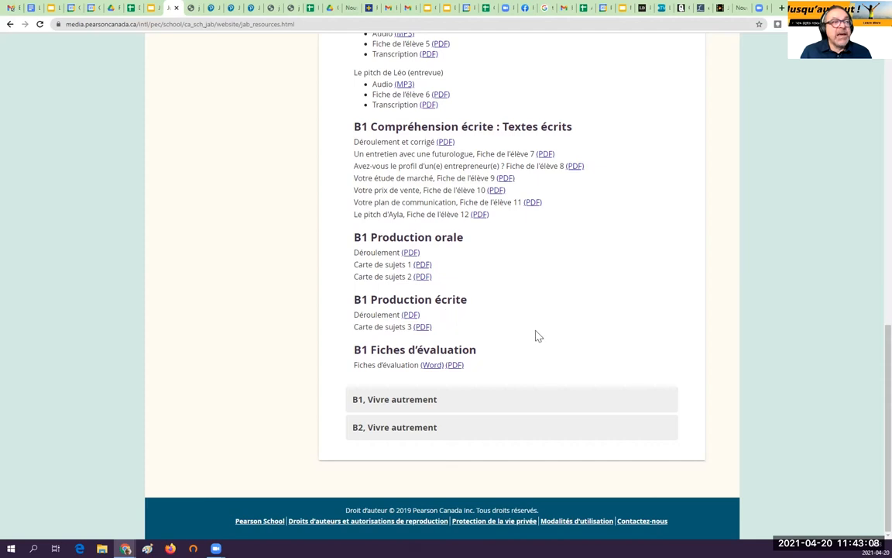
mouse_move(545, 334)
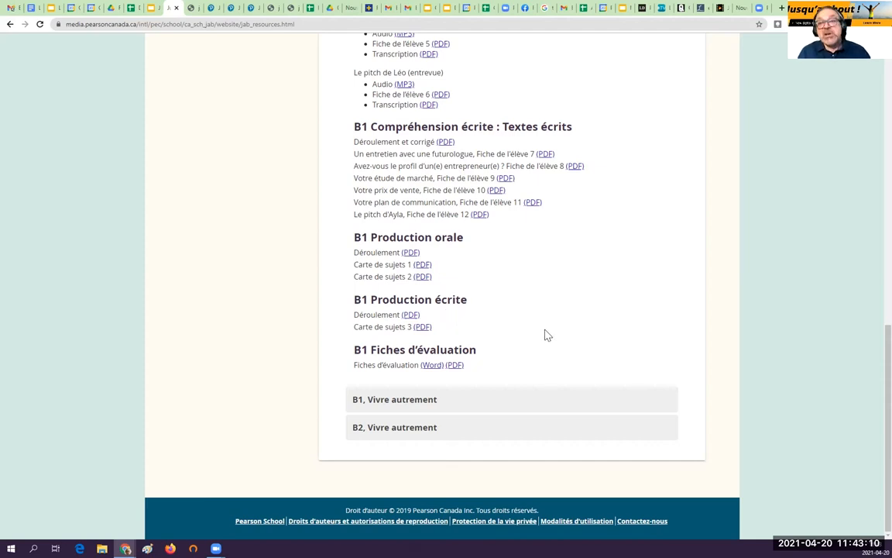
mouse_move(514, 307)
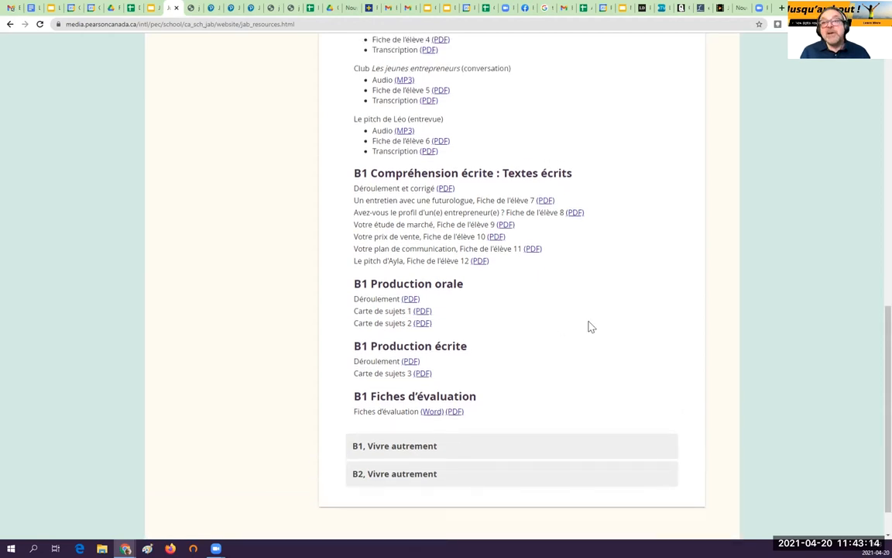
Scroll back up to the B1 Compréhension orale : Textes audio section heading.
scroll("up", 3)
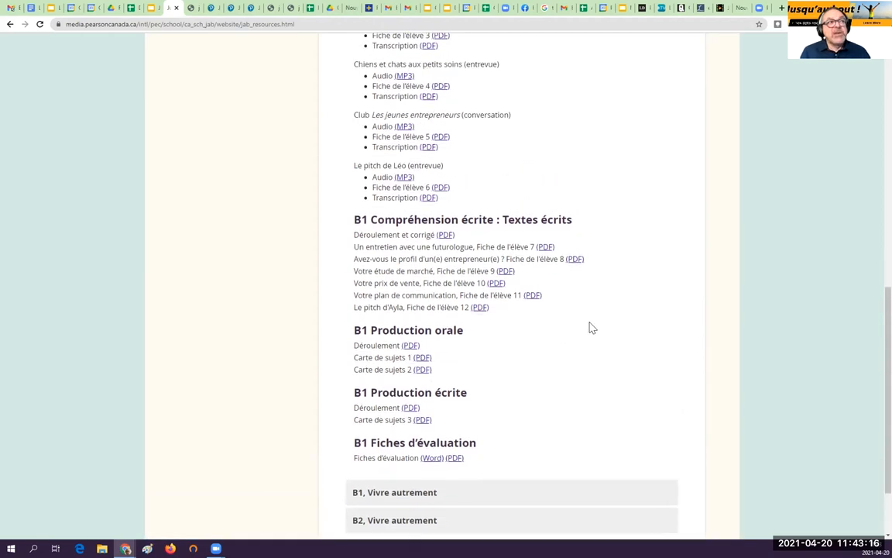
scroll("up", 3)
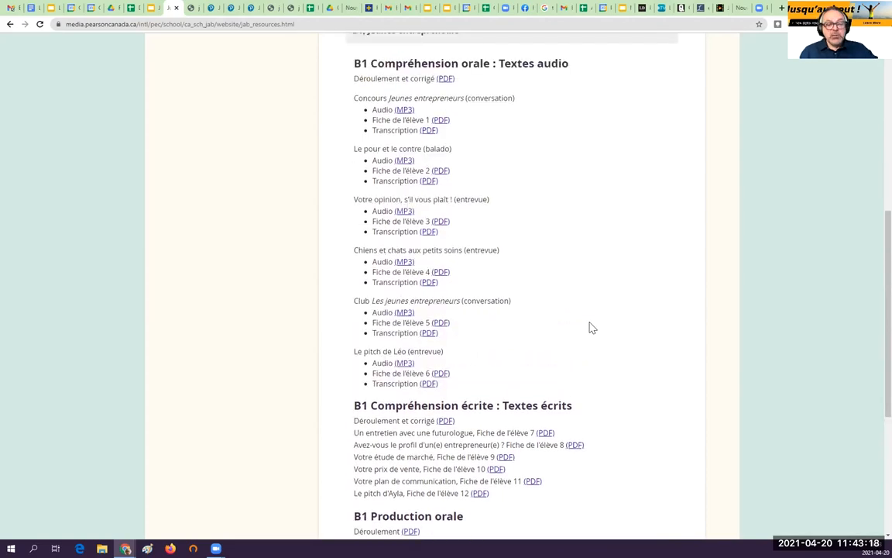
scroll("up", 3)
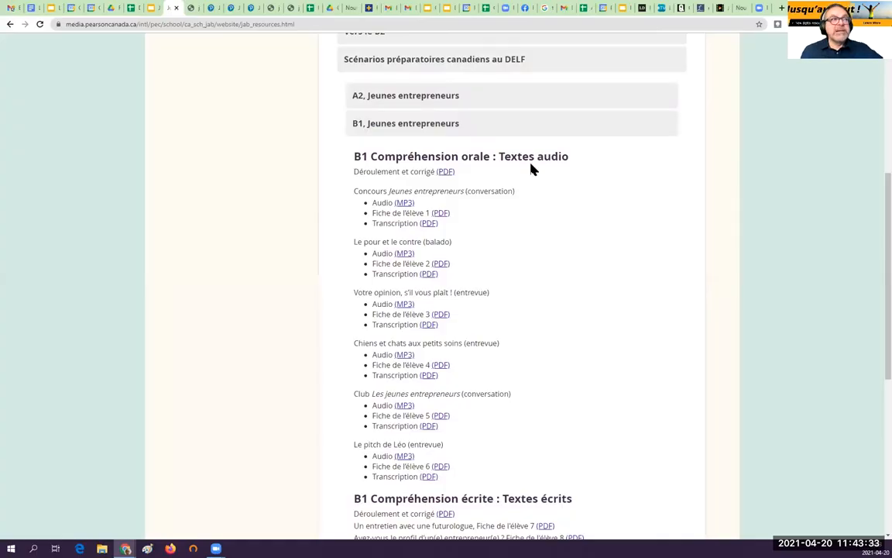
mouse_move(534, 186)
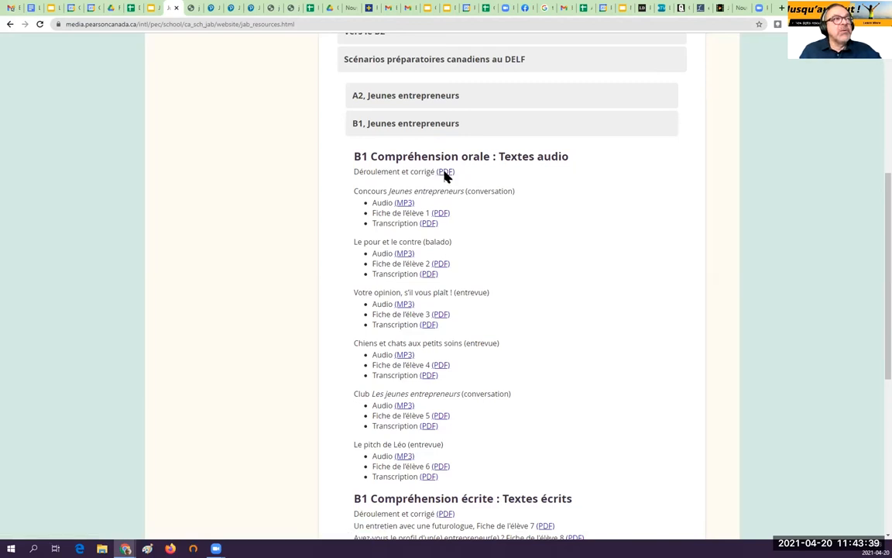
View the oral comprehension Déroulement et corrigé PDF at 110% and jump to page 2's answers.
left_click(446, 171)
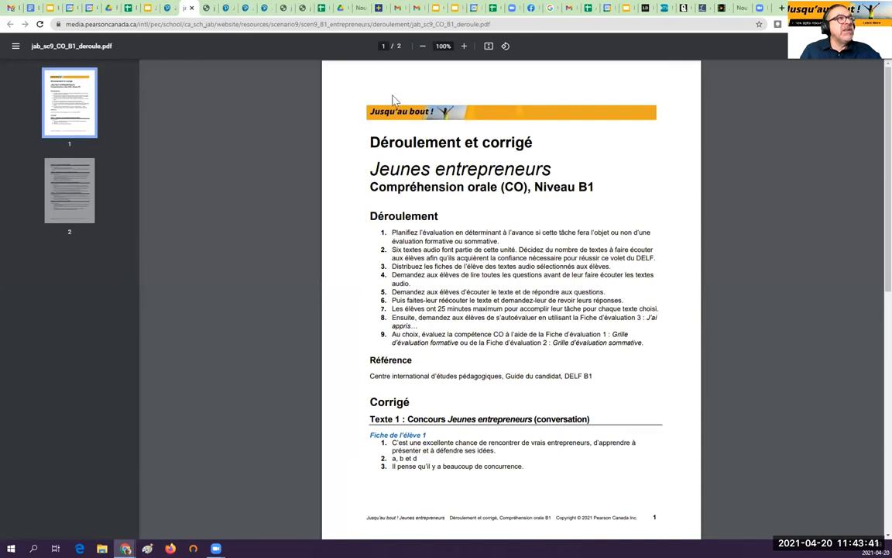
left_click(463, 46)
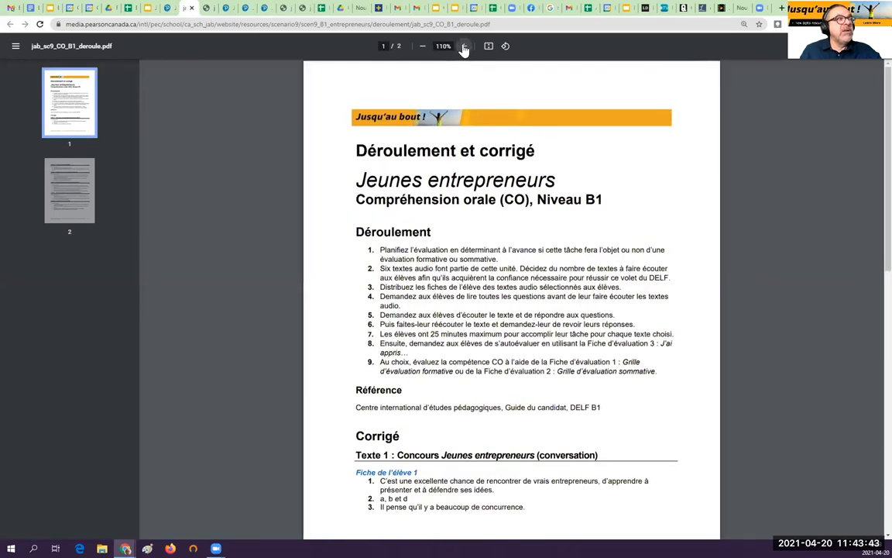
mouse_move(744, 247)
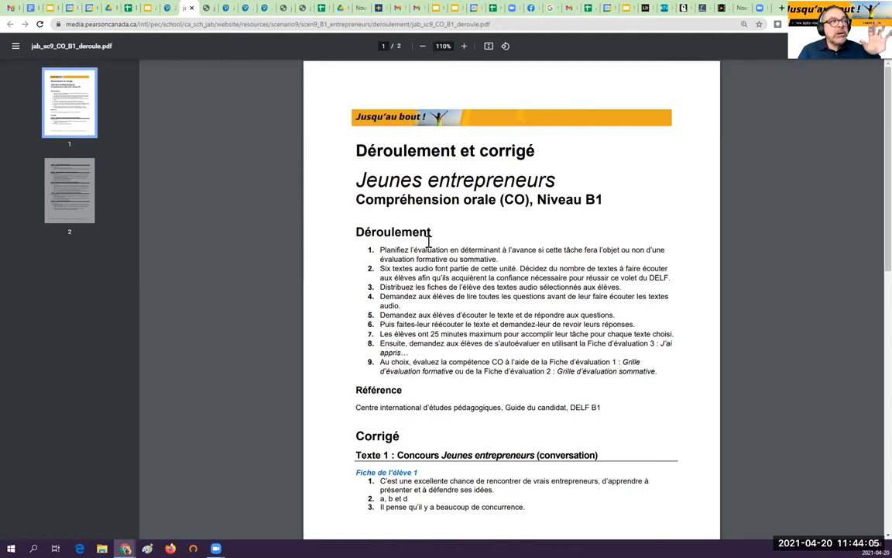
mouse_move(132, 204)
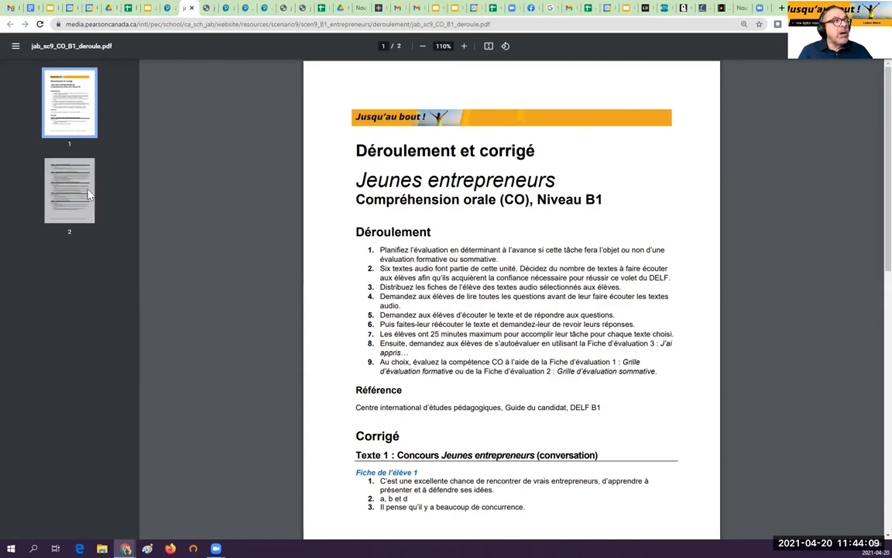
left_click(68, 189)
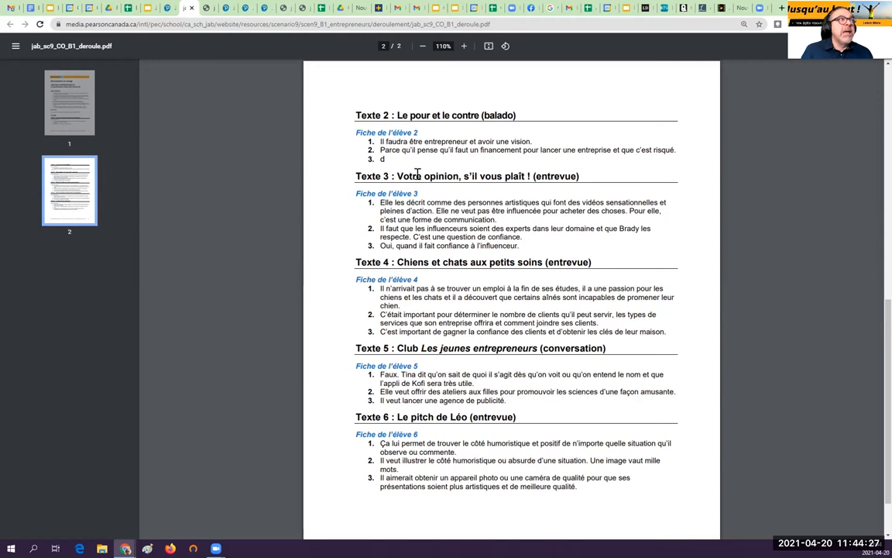
mouse_move(338, 118)
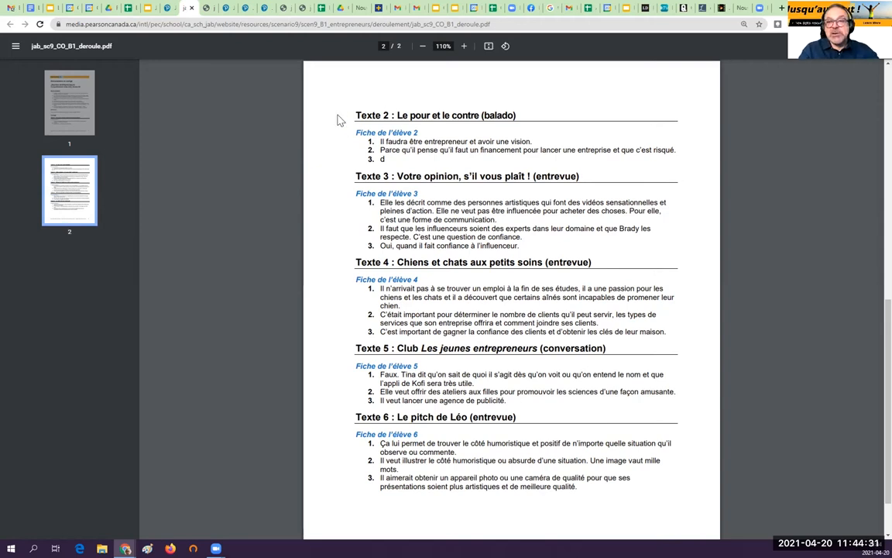
Return to the Jeunes entrepreneurs resources tab with the audio comprehension links.
left_click(9, 25)
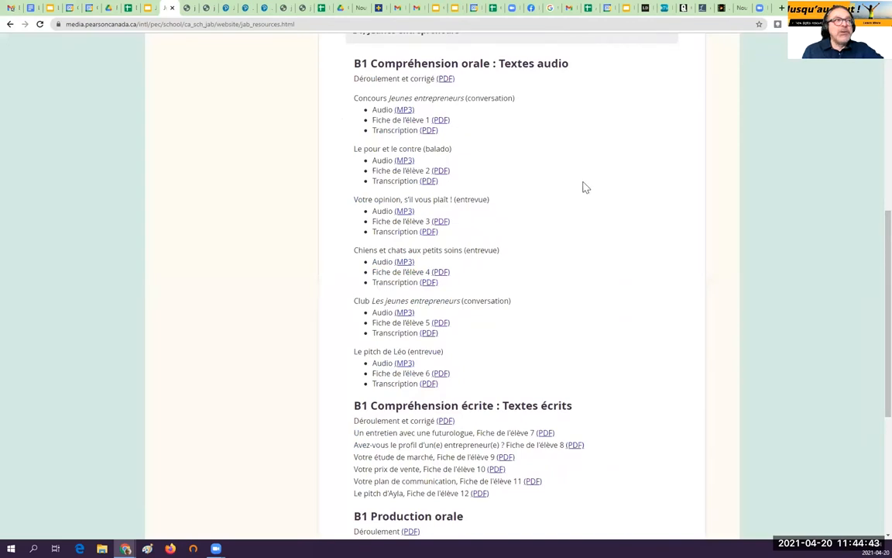
mouse_move(592, 204)
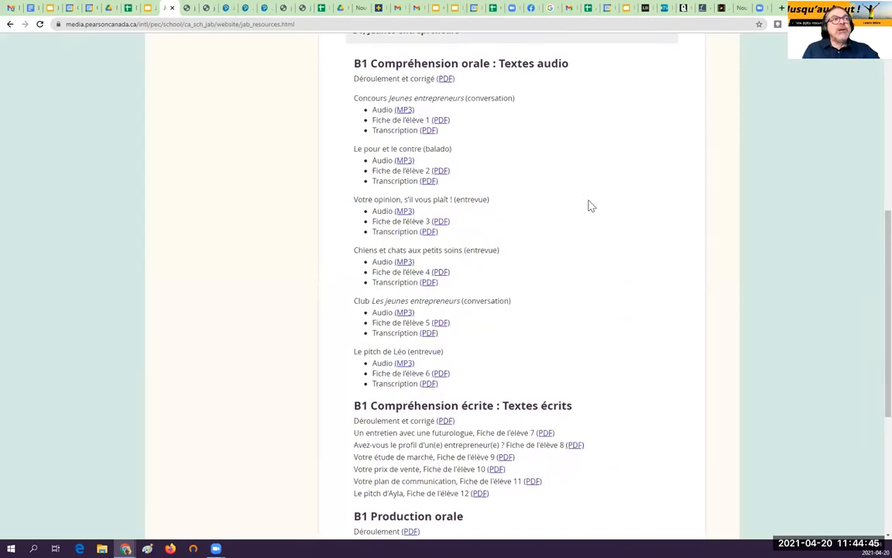
mouse_move(477, 138)
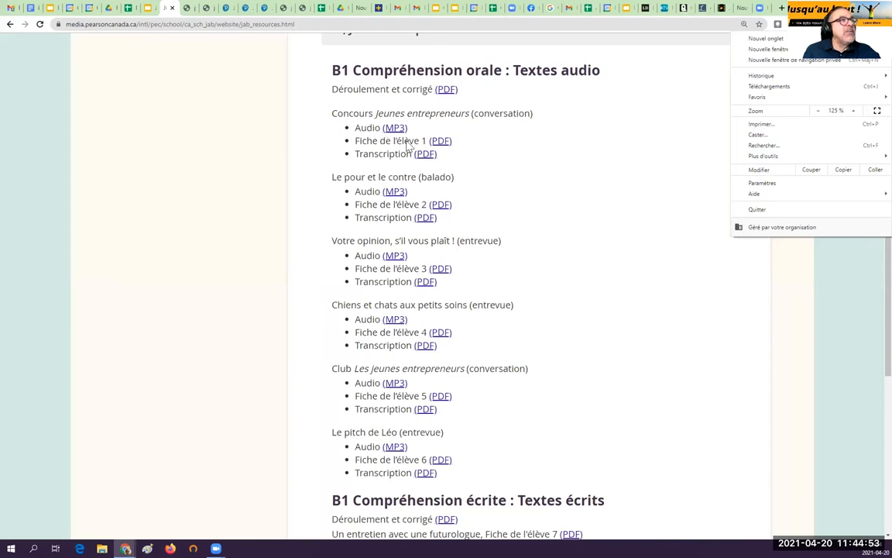
mouse_move(443, 149)
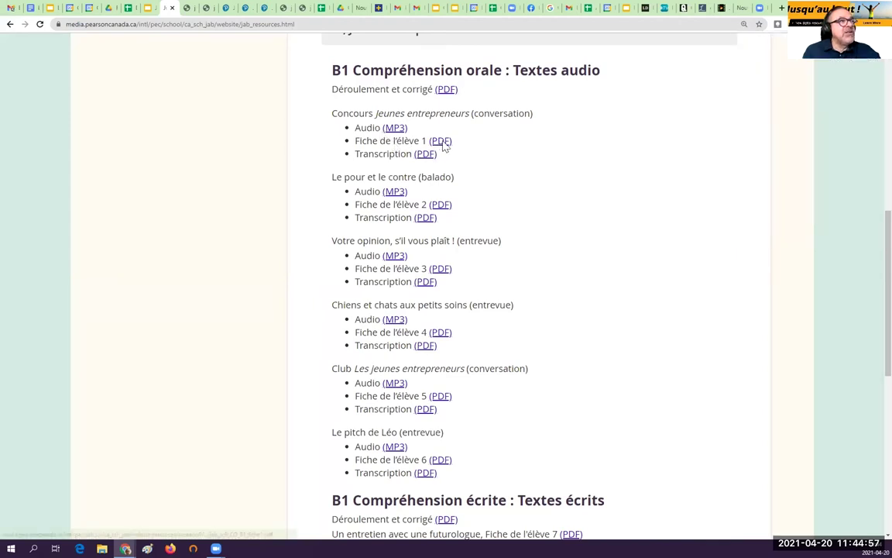
View the Fiche de l'élève 1 Concours Jeunes entrepreneurs worksheet PDF, enlarged for reading.
left_click(440, 140)
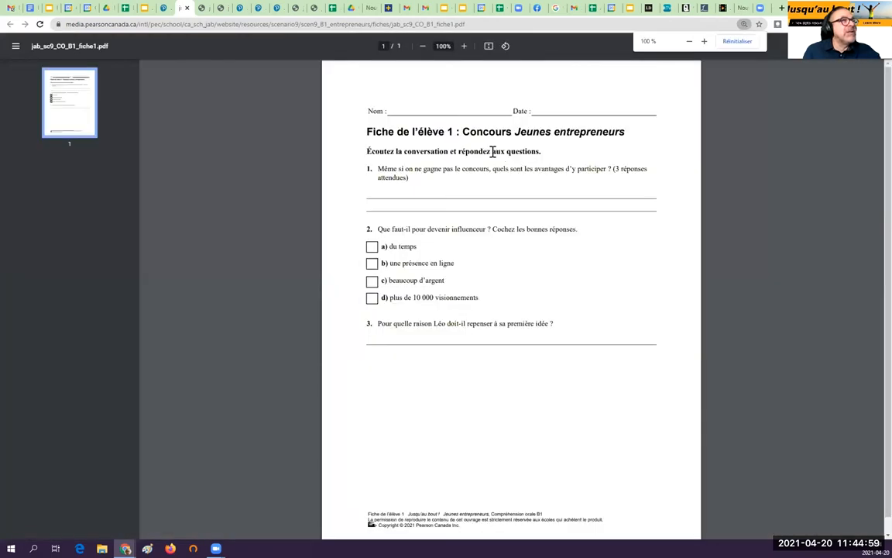
mouse_move(530, 152)
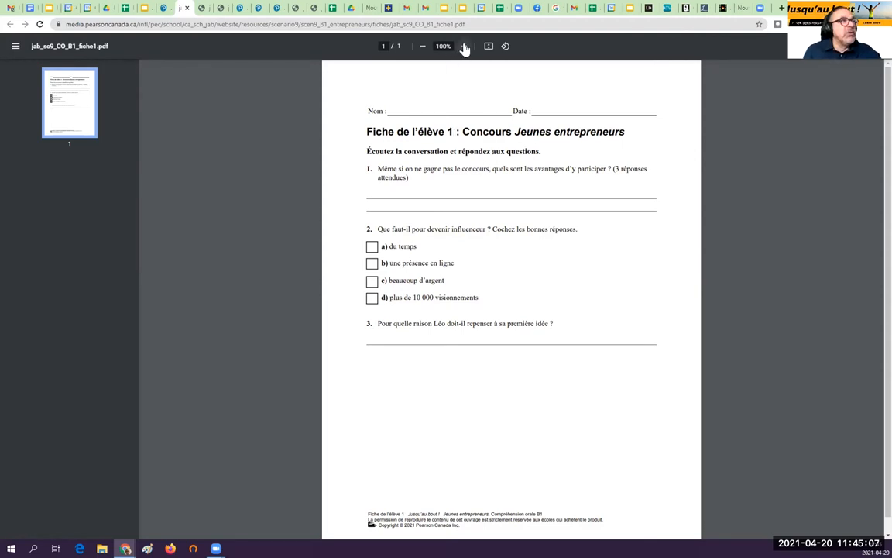
left_click(464, 46)
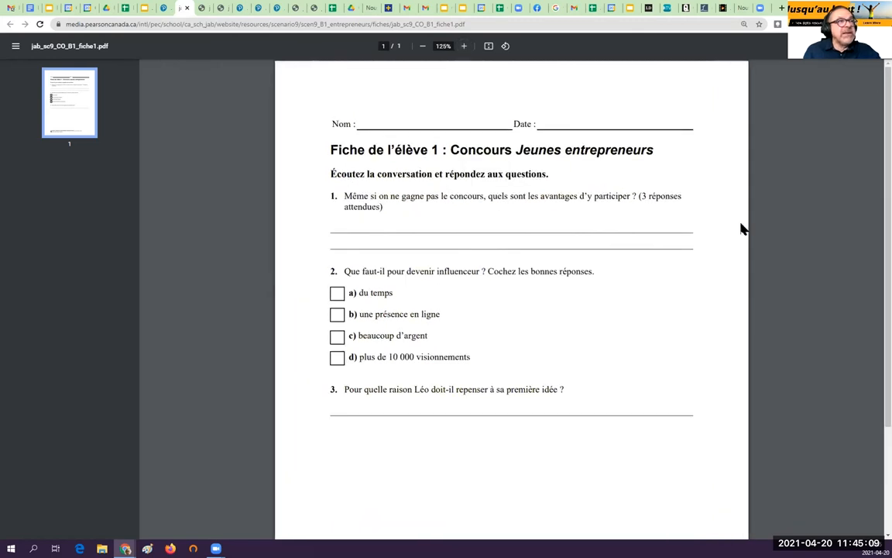
mouse_move(777, 238)
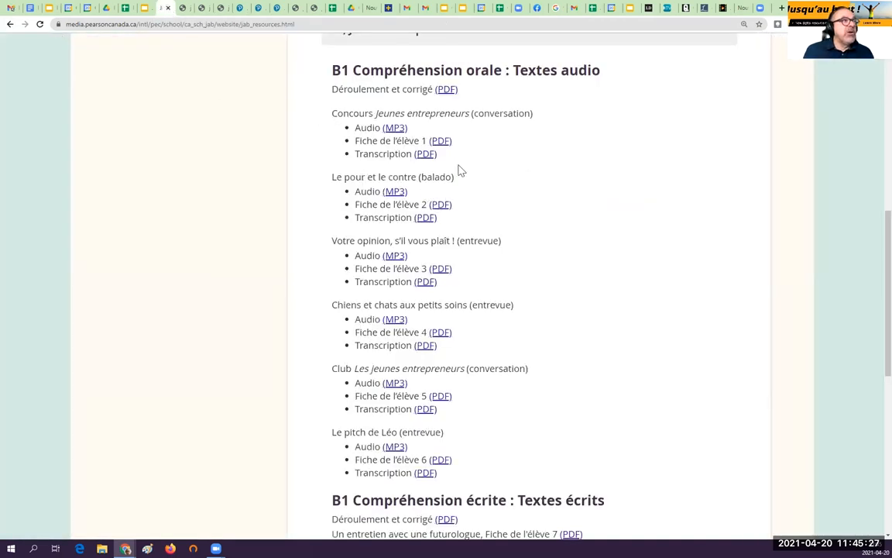
left_click(440, 139)
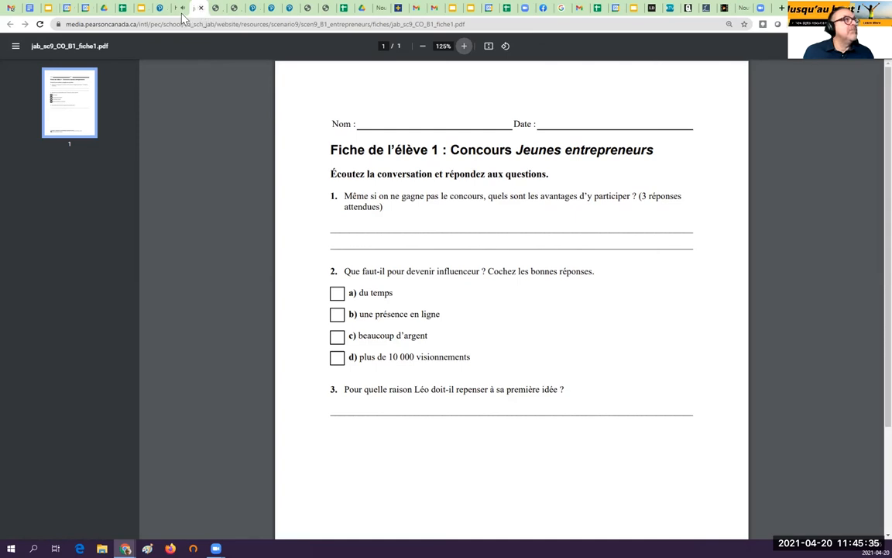
mouse_move(180, 8)
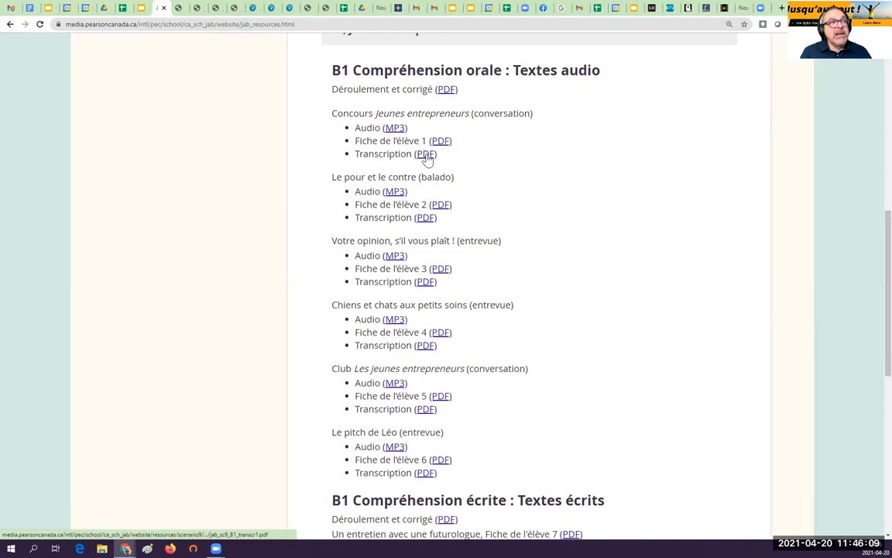
View the Concours Jeunes entrepreneurs Transcription PDF, then return to the resources tab.
left_click(426, 153)
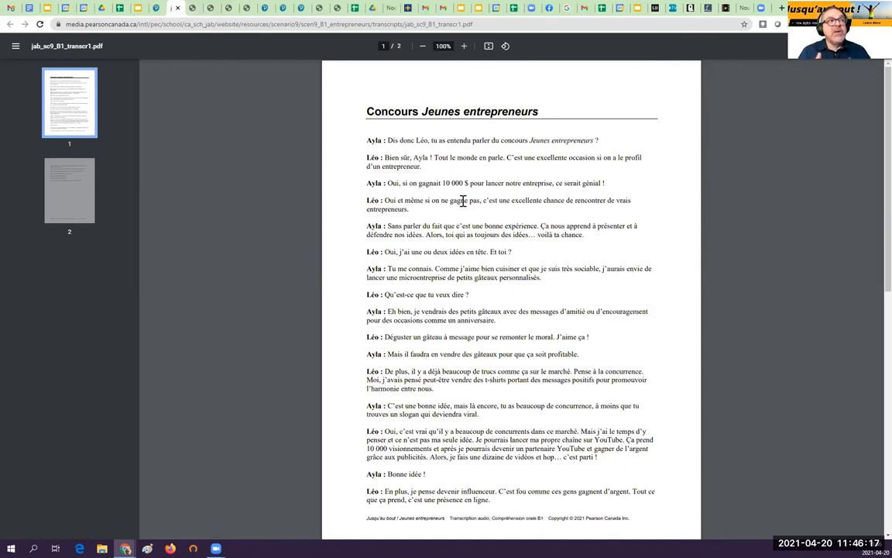
mouse_move(163, 6)
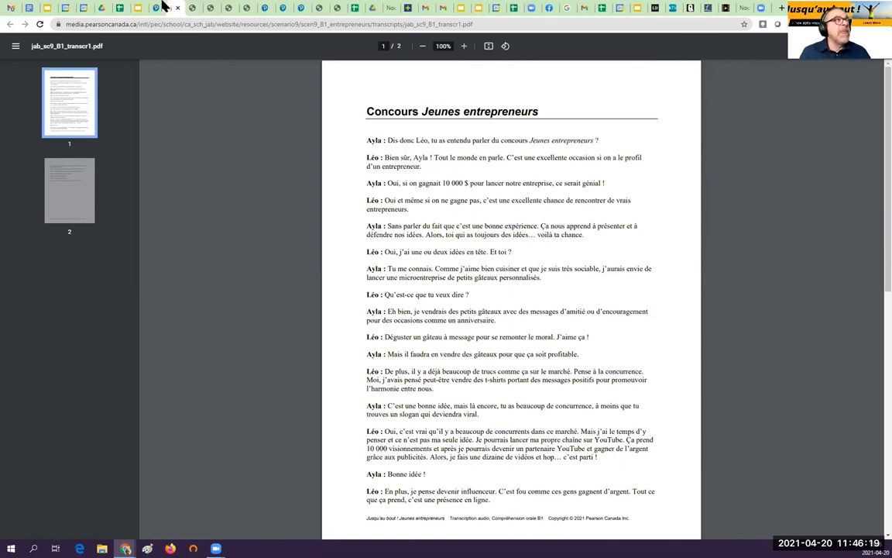
left_click(9, 25)
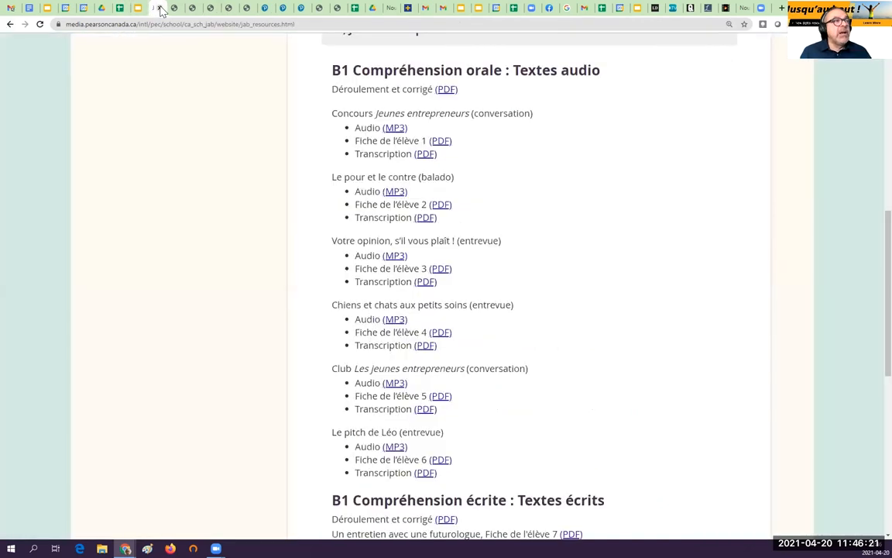
mouse_move(446, 158)
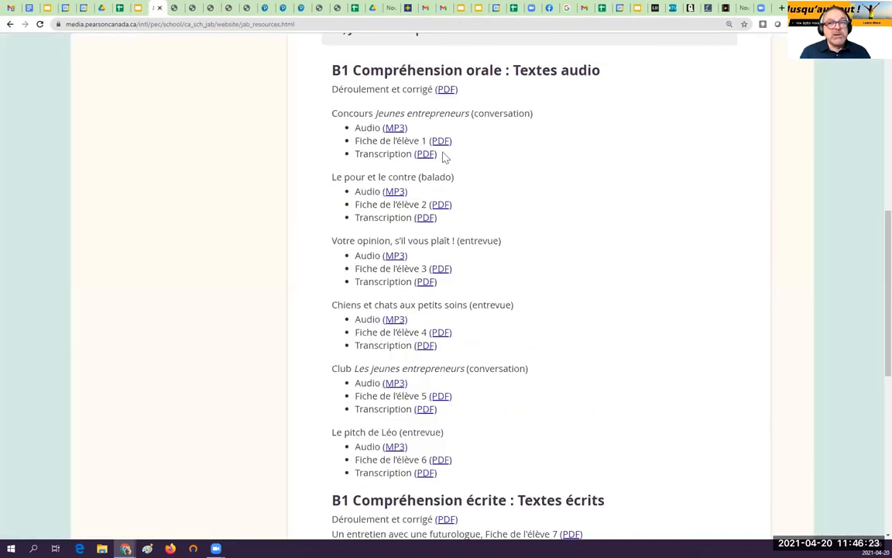
Open the Fiche de l'élève 9 Votre étude de marché PDF from B1 Compréhension écrite.
scroll("down", 3)
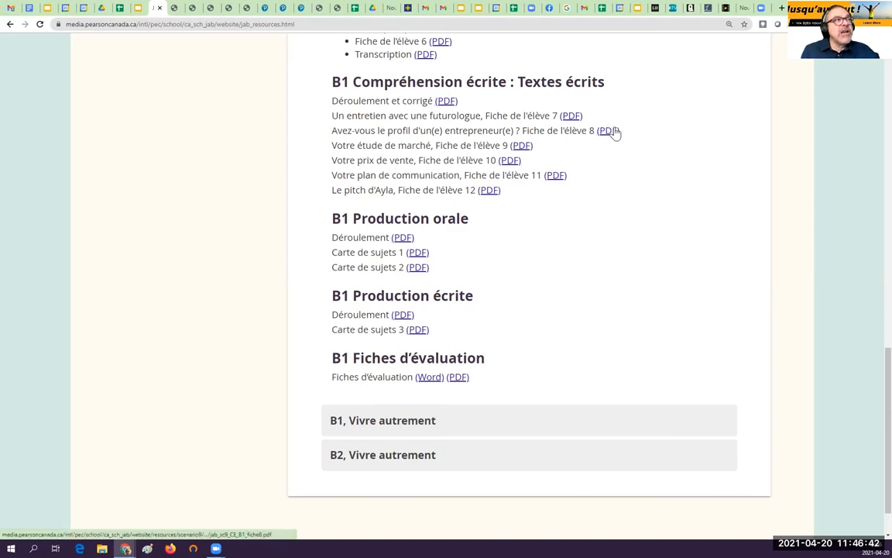
mouse_move(520, 146)
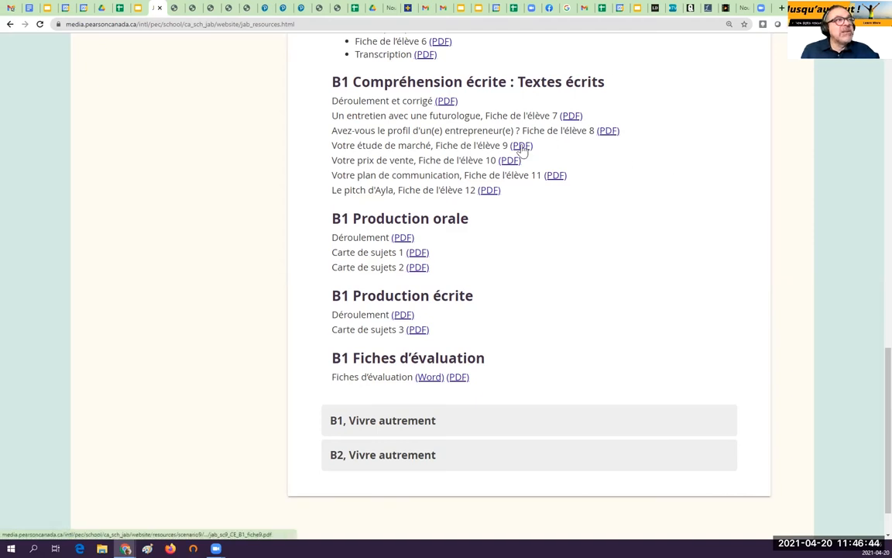
left_click(521, 146)
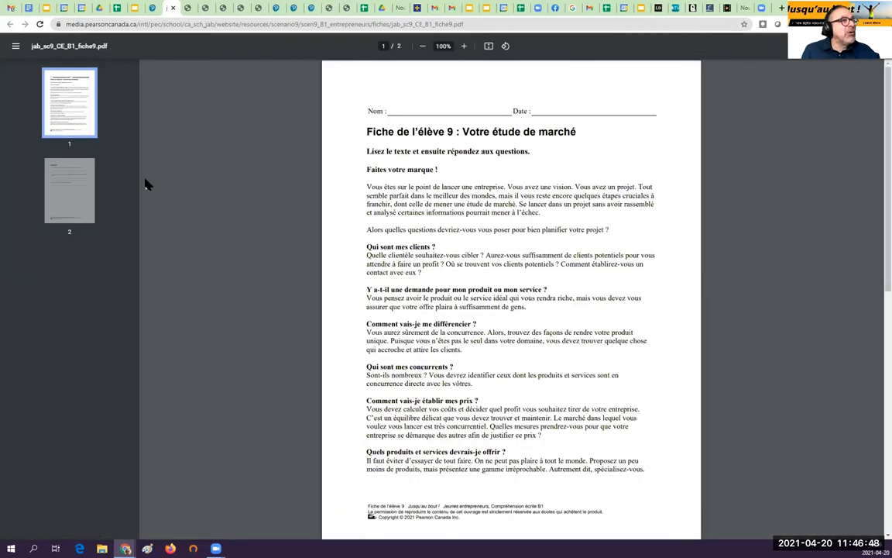
Enlarge Fiche de l'élève 9, read down to its three questions on page 2, then return to resources.
left_click(463, 46)
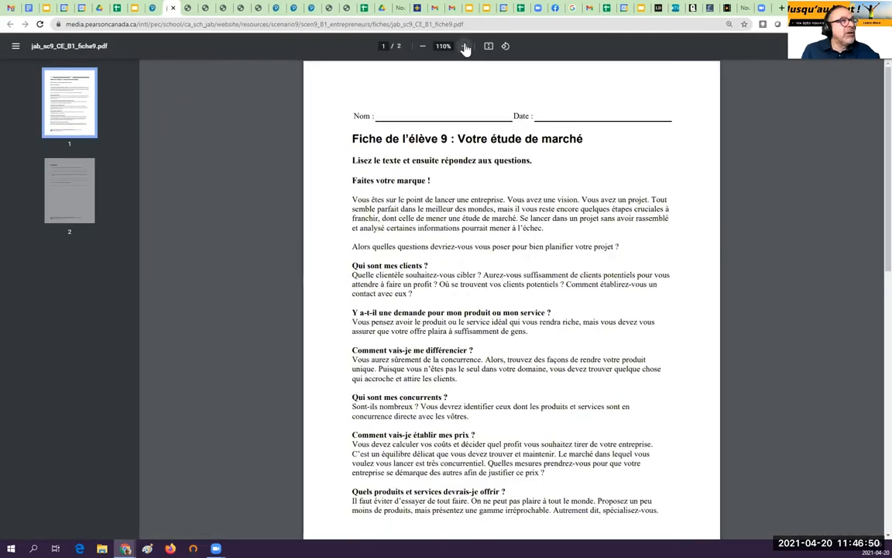
left_click(465, 47)
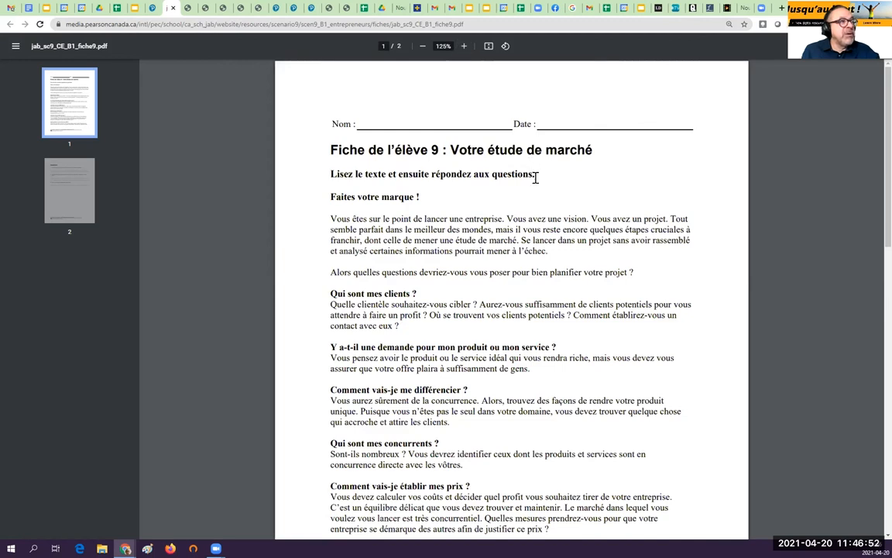
mouse_move(542, 183)
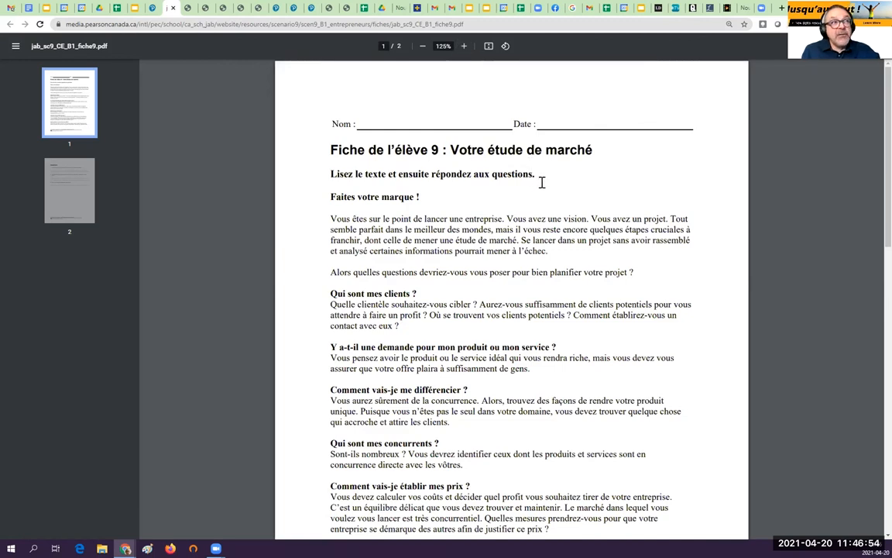
mouse_move(351, 179)
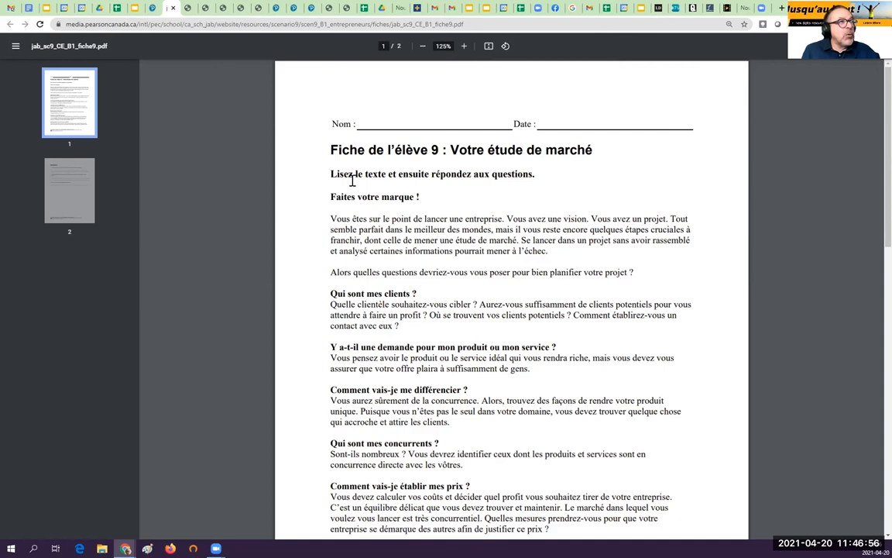
scroll("down", 3)
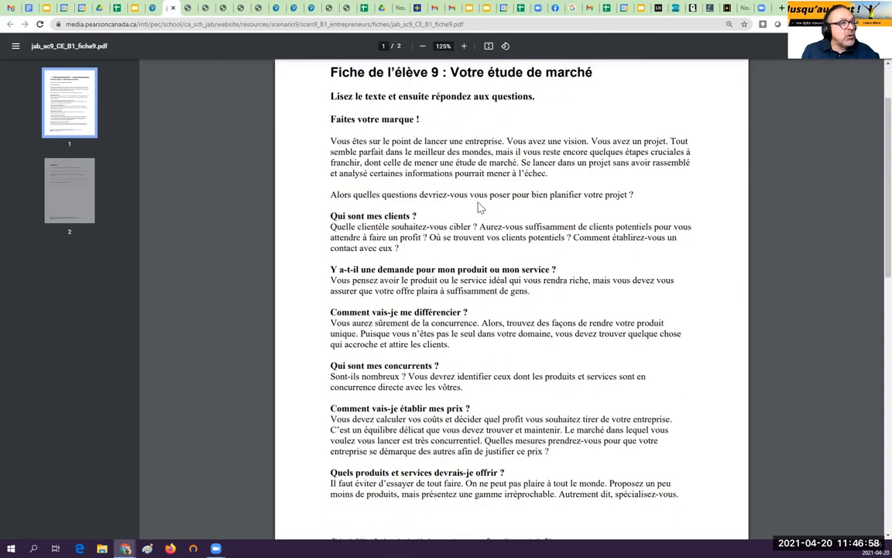
scroll("down", 3)
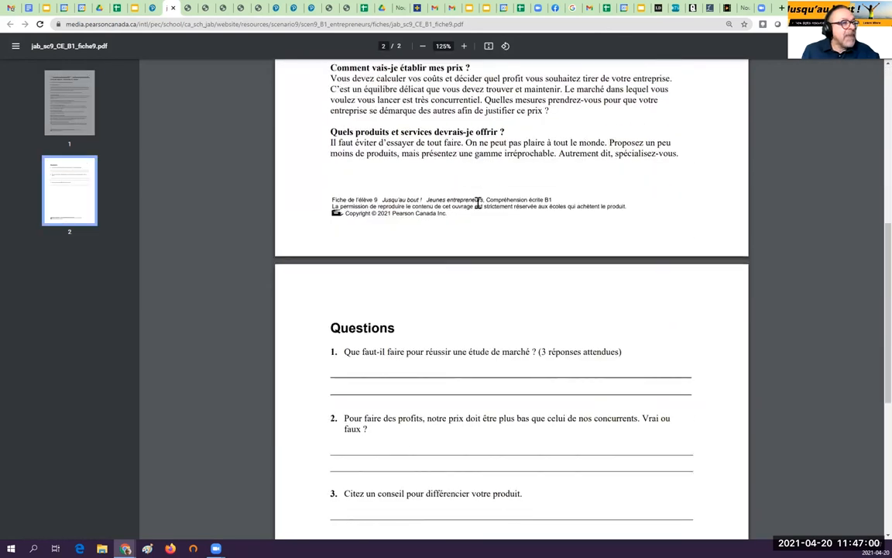
scroll("down", 3)
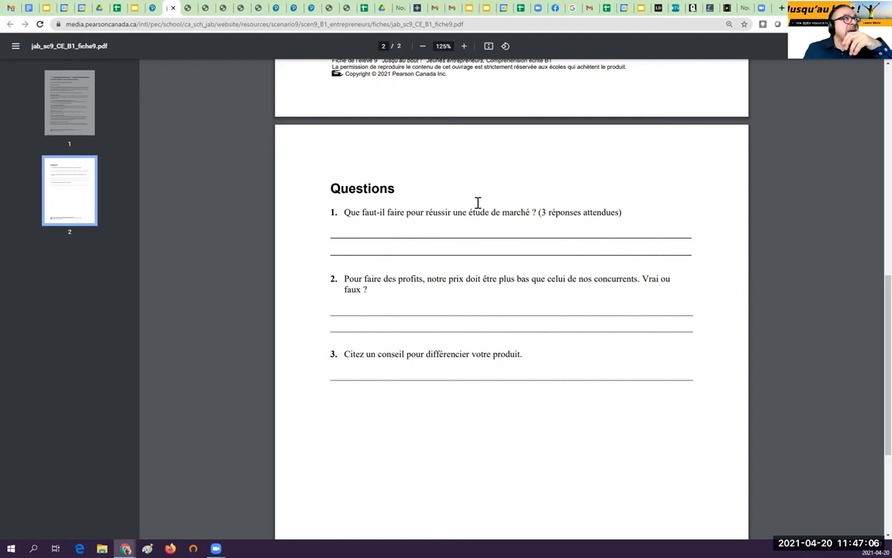
left_click(10, 25)
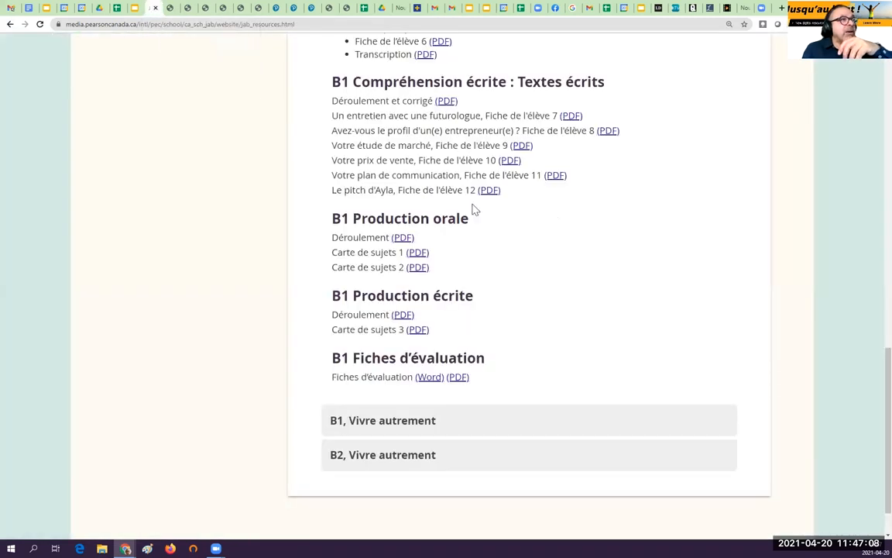
mouse_move(446, 99)
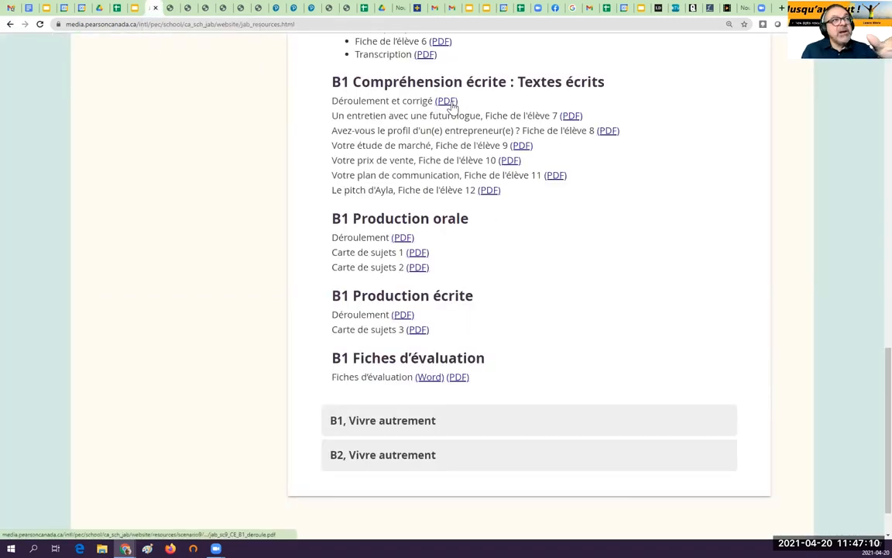
mouse_move(446, 101)
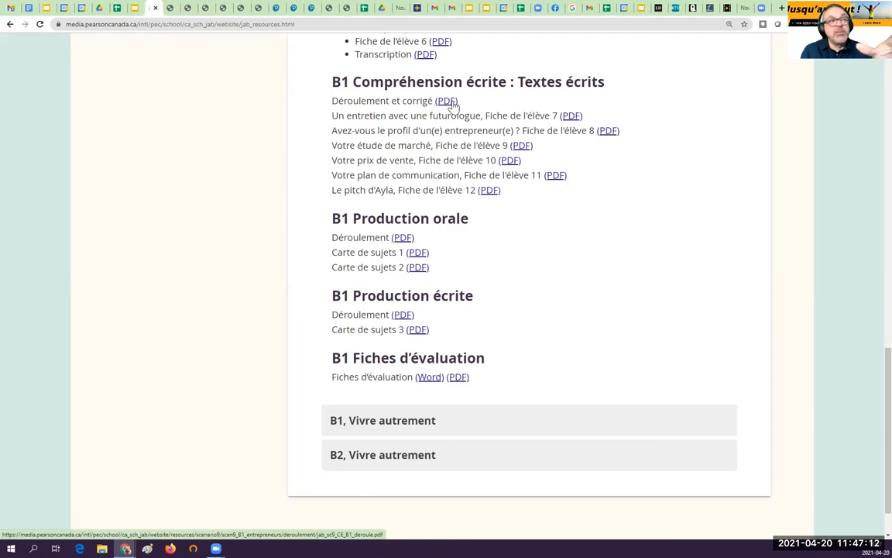
mouse_move(453, 111)
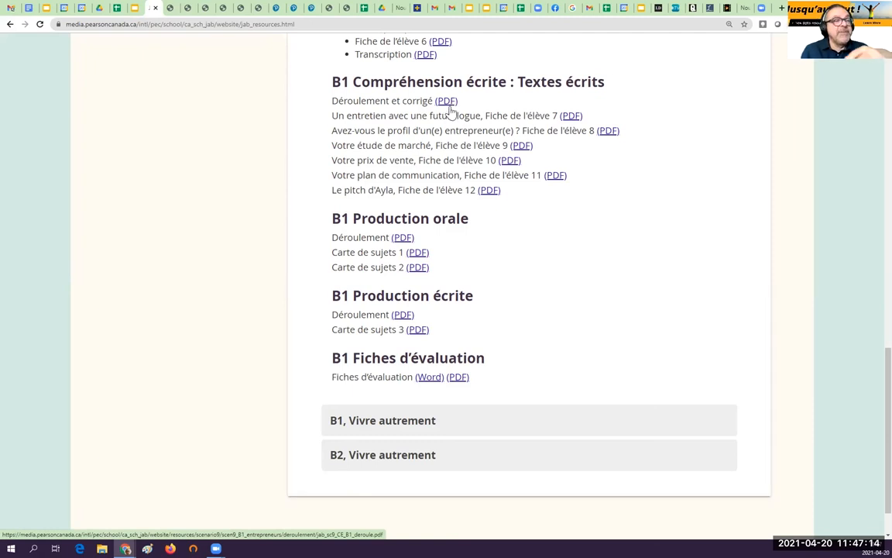
mouse_move(647, 217)
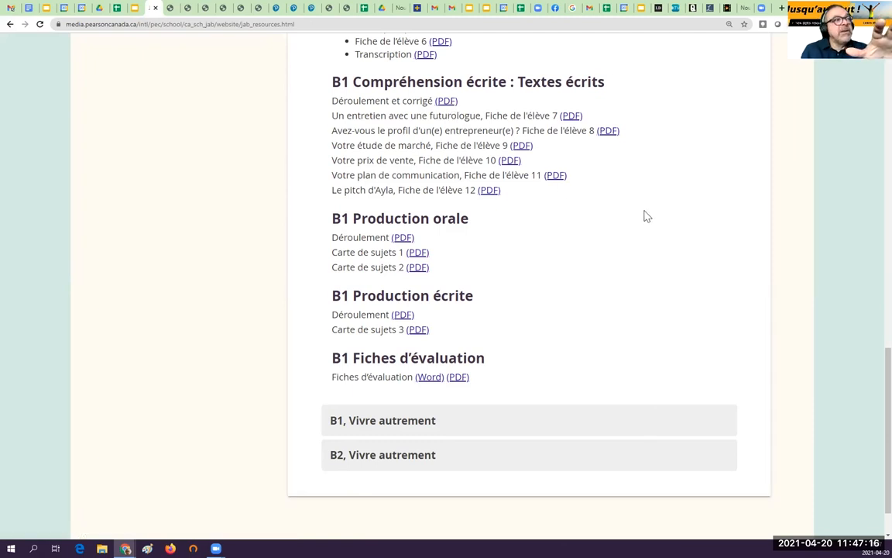
mouse_move(506, 237)
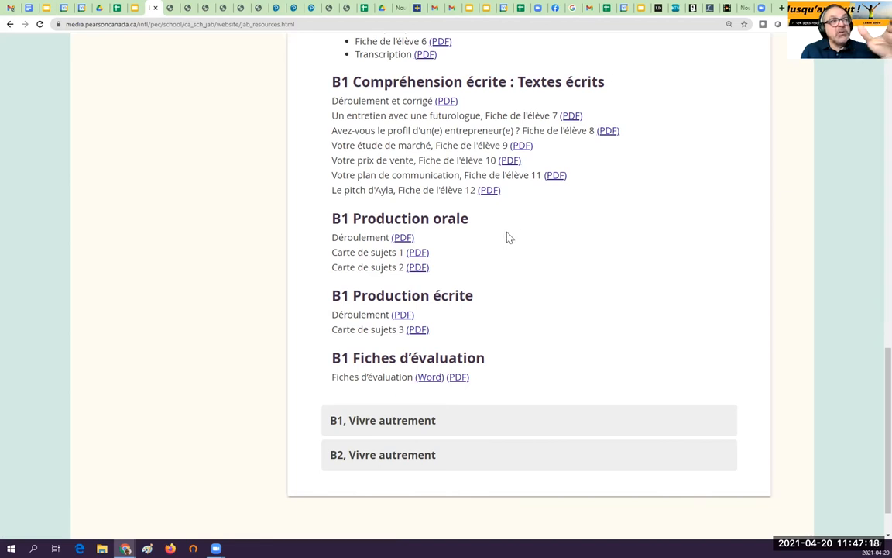
mouse_move(523, 235)
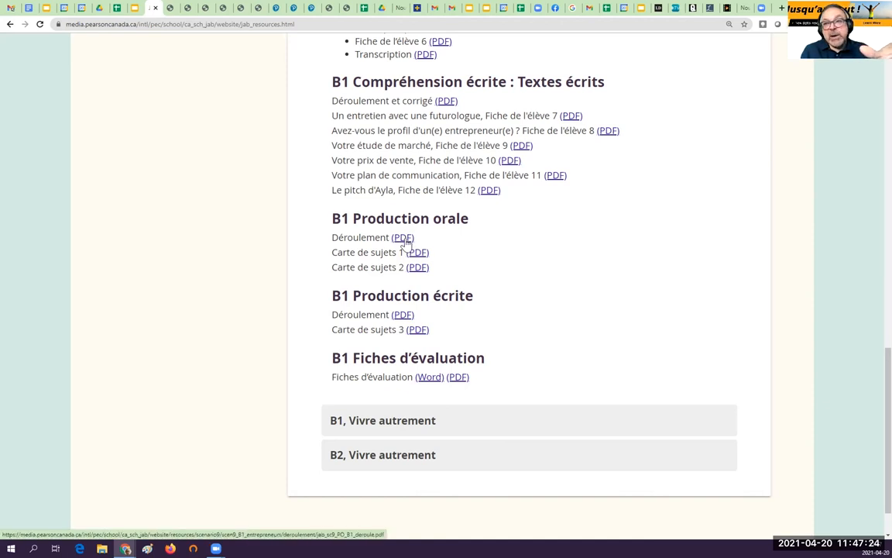
mouse_move(431, 246)
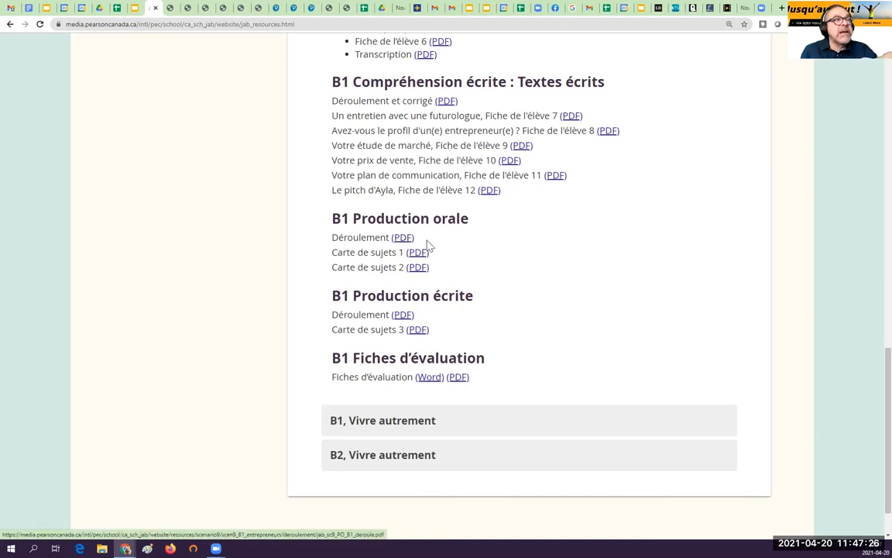
Open the Carte de sujets 1 PDF under B1 Production orale.
left_click(419, 251)
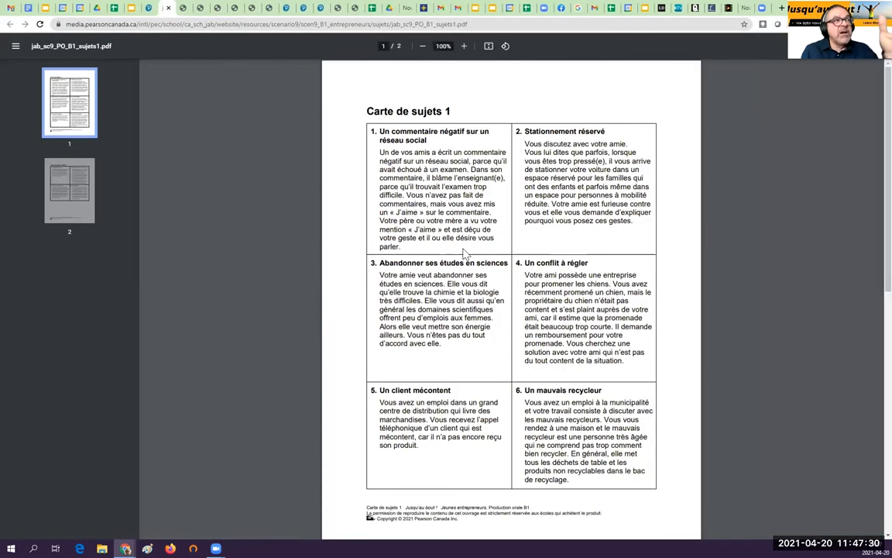
mouse_move(552, 251)
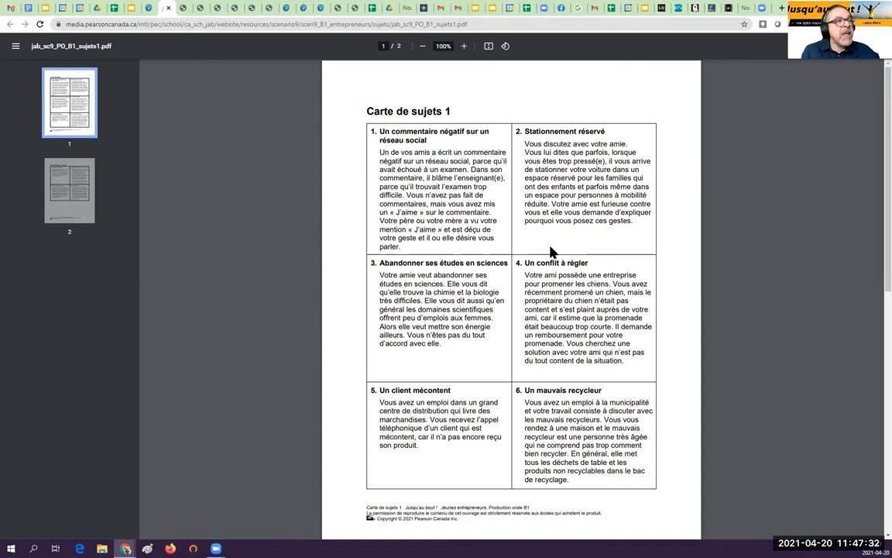
mouse_move(428, 204)
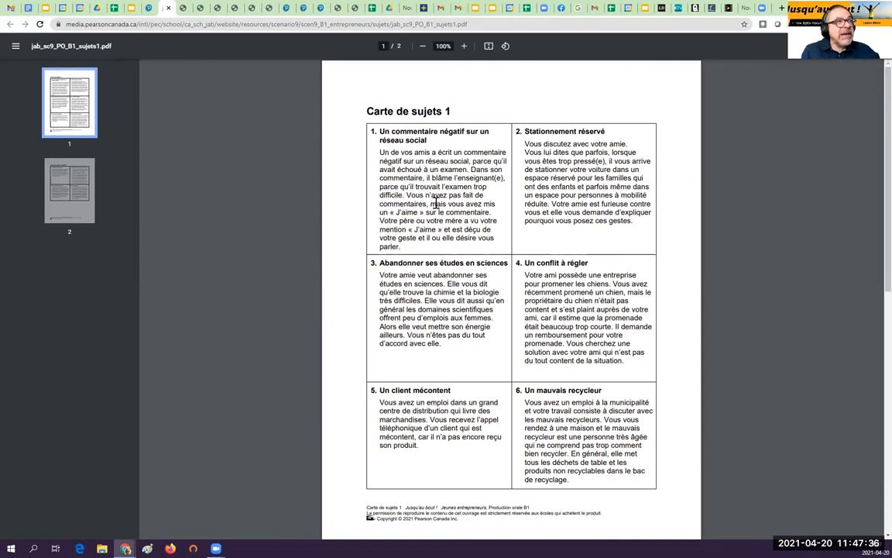
mouse_move(81, 194)
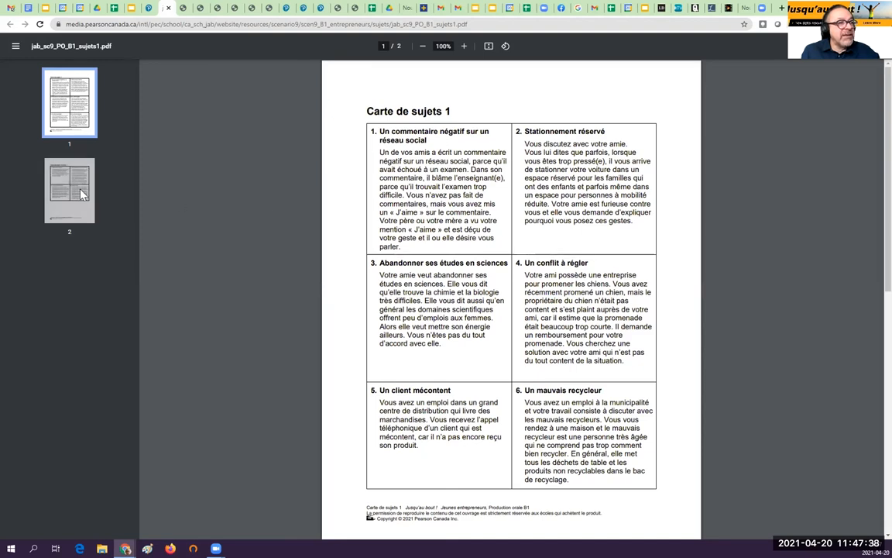
View page 2 of Carte de sujets 1, then close it to return to the B1 resources.
left_click(68, 190)
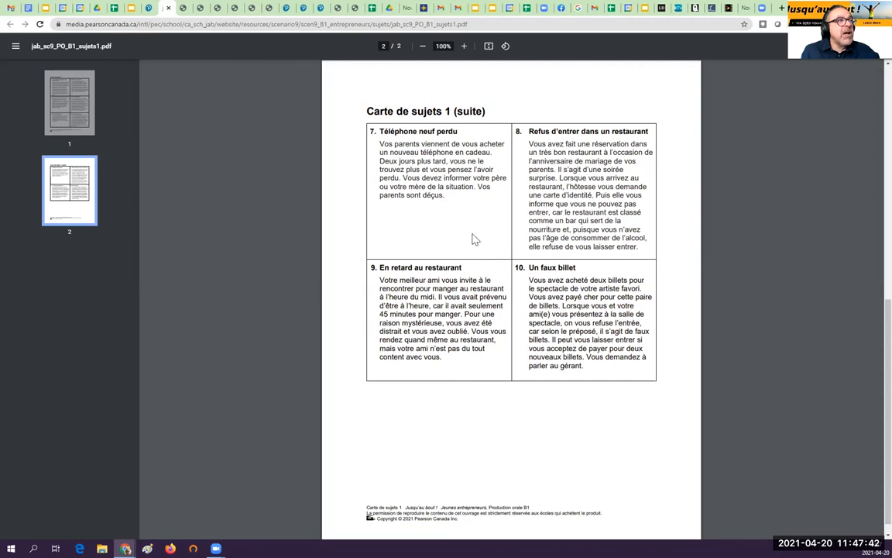
left_click(10, 24)
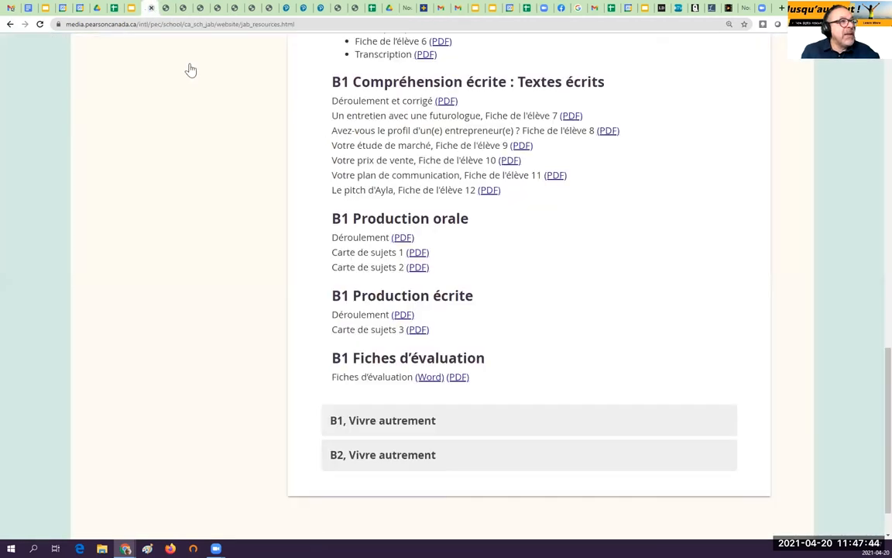
mouse_move(591, 255)
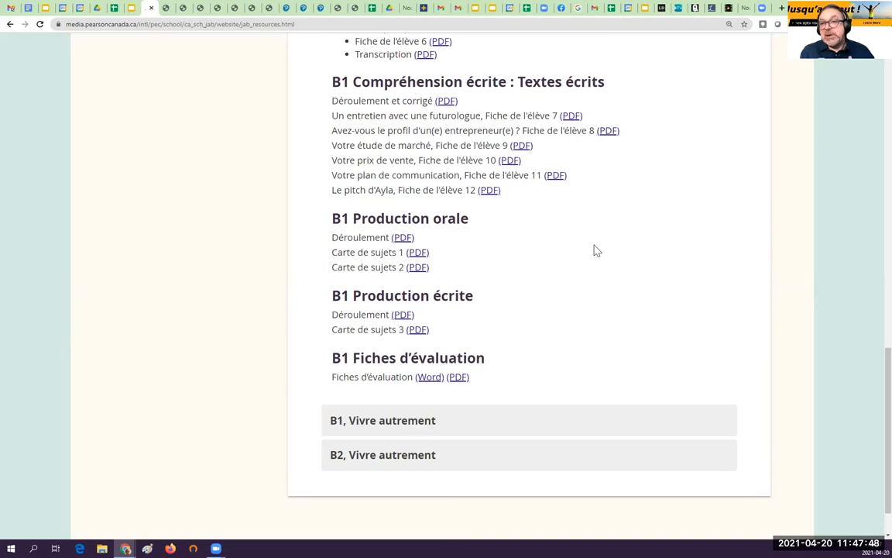
mouse_move(519, 310)
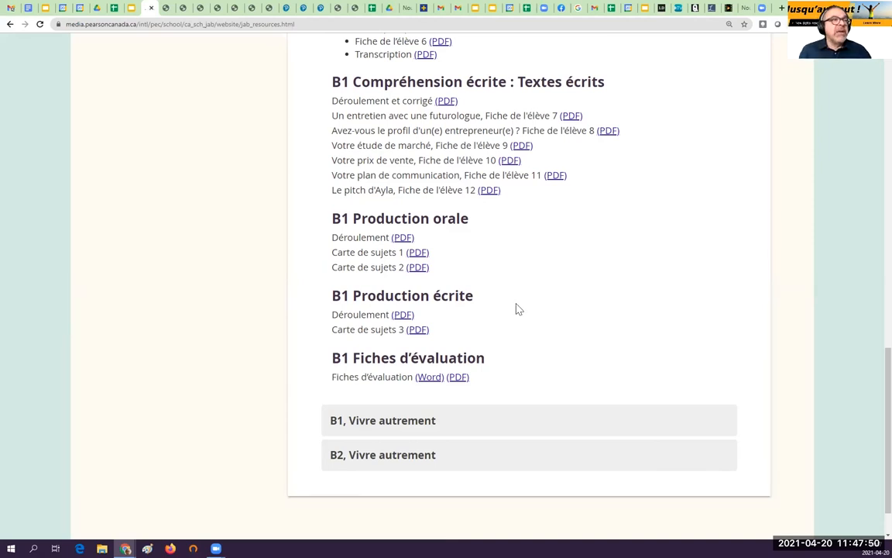
mouse_move(418, 329)
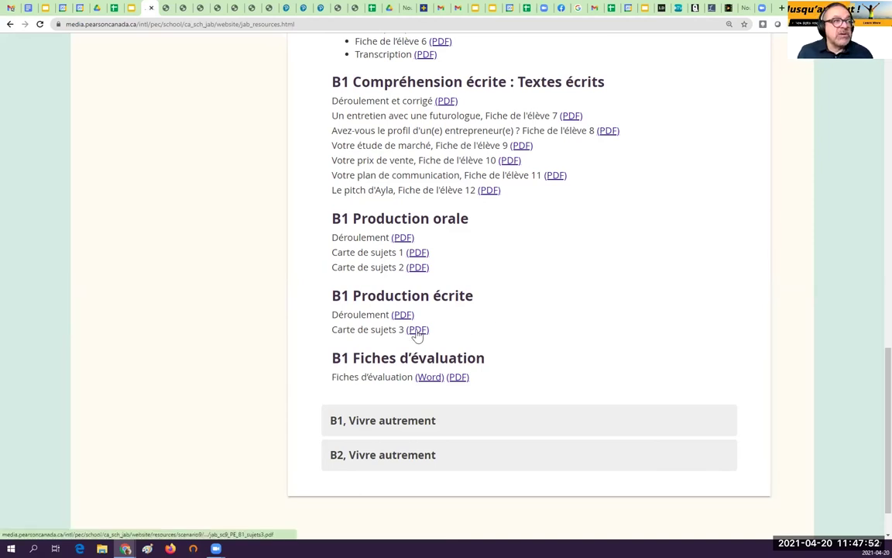
Open the Carte de sujets 3 PDF under B1 Production écrite.
left_click(418, 328)
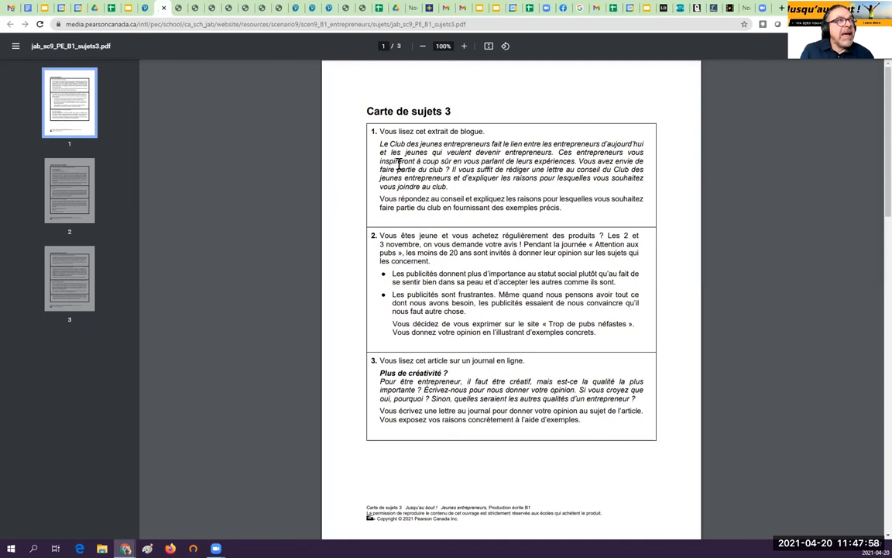
Read pages 1 to 3 of Carte de sujets 3 at 125% zoom, then return to the B1 resources.
left_click(463, 46)
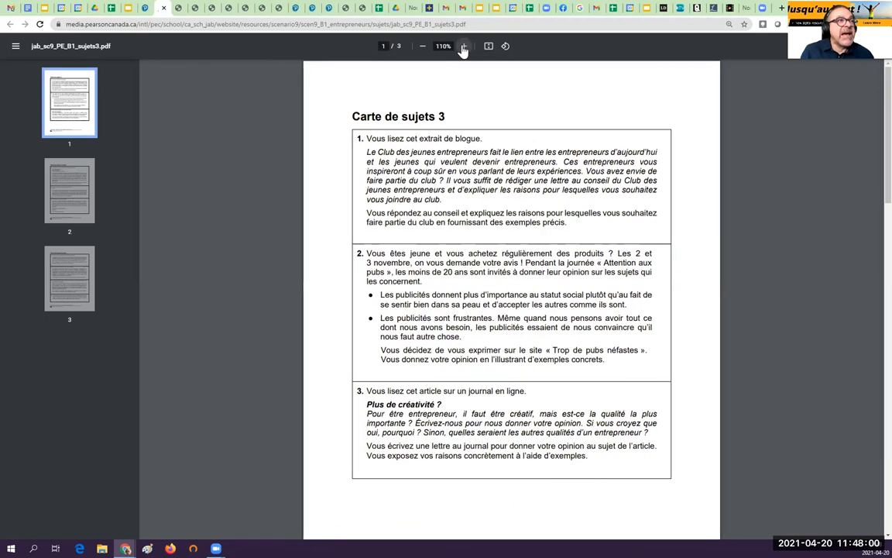
left_click(463, 47)
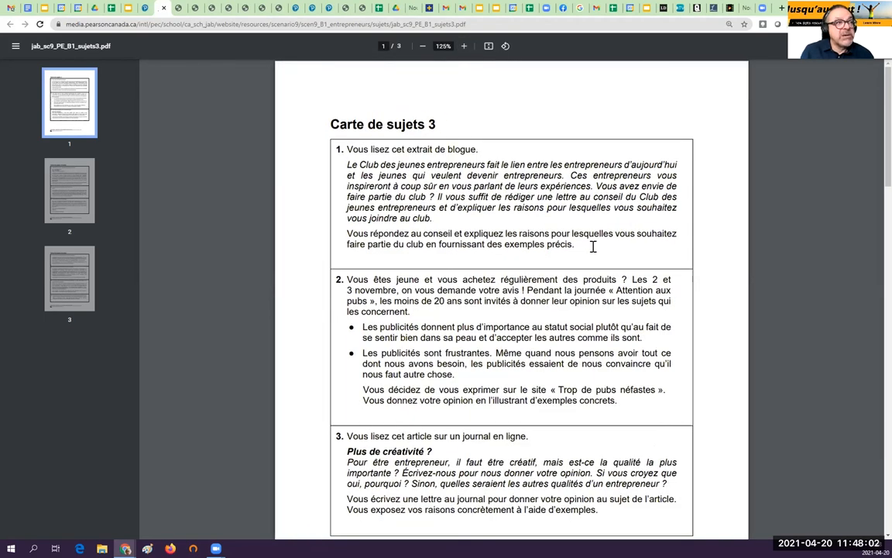
mouse_move(604, 257)
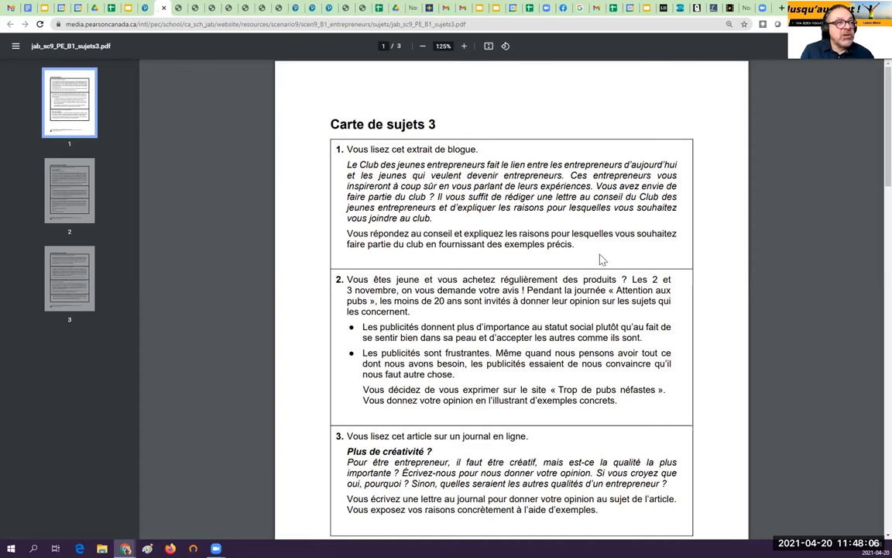
scroll("down", 3)
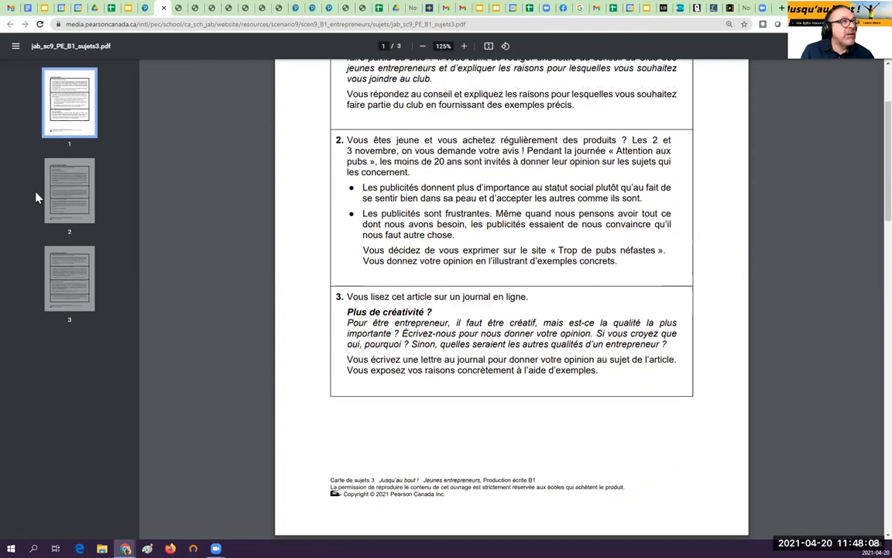
left_click(68, 189)
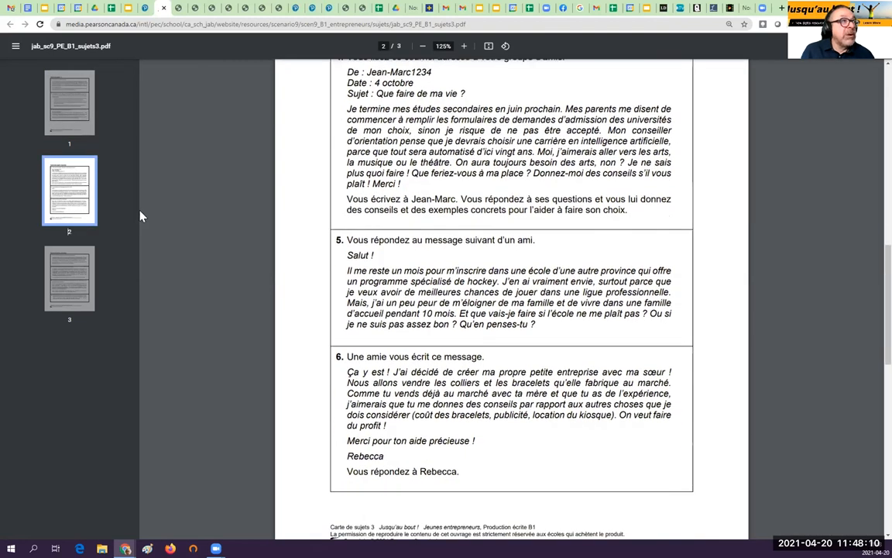
scroll("down", 3)
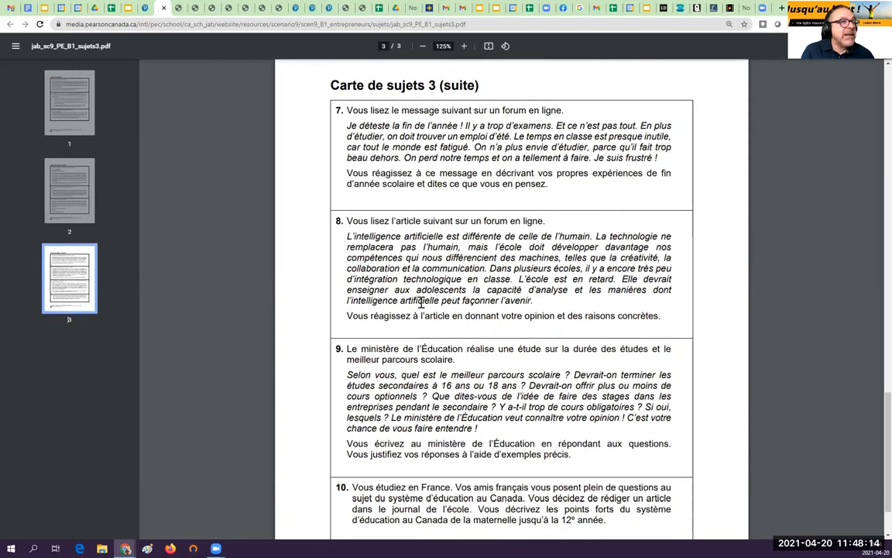
scroll("down", 3)
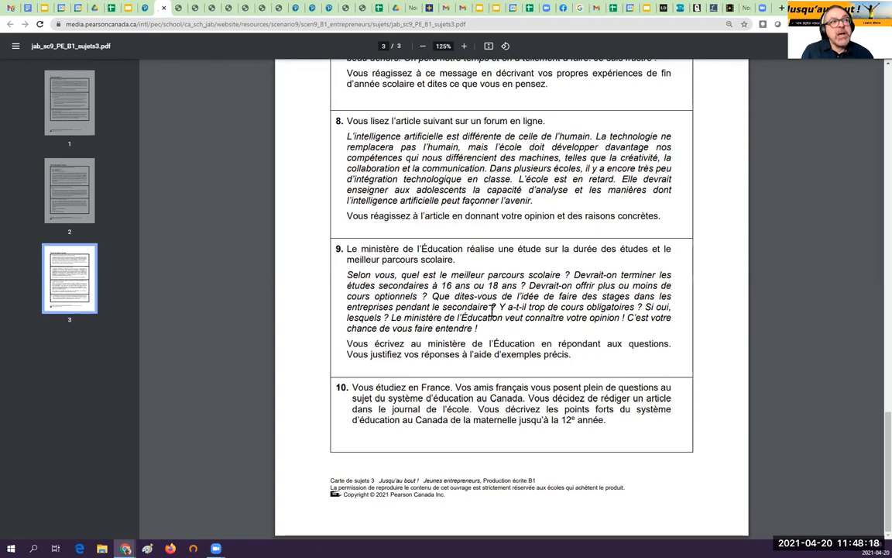
scroll("up", 3)
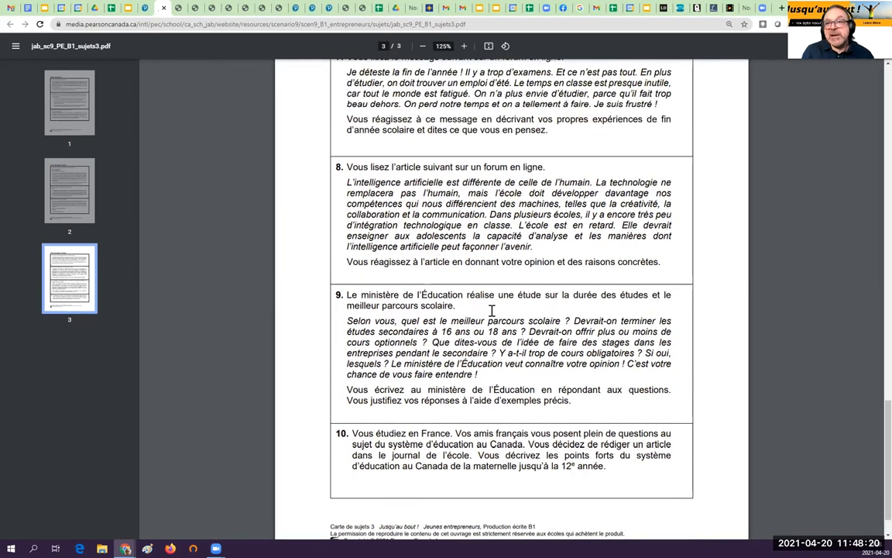
mouse_move(477, 183)
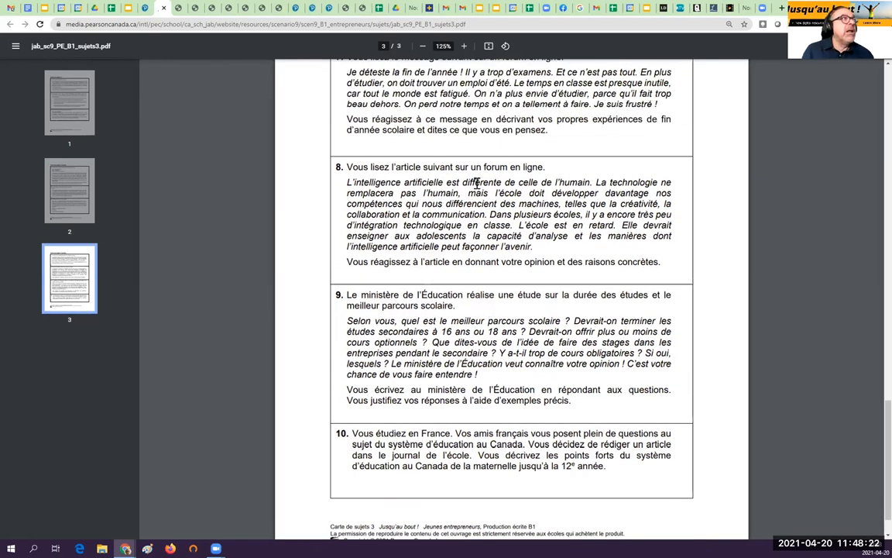
left_click(10, 25)
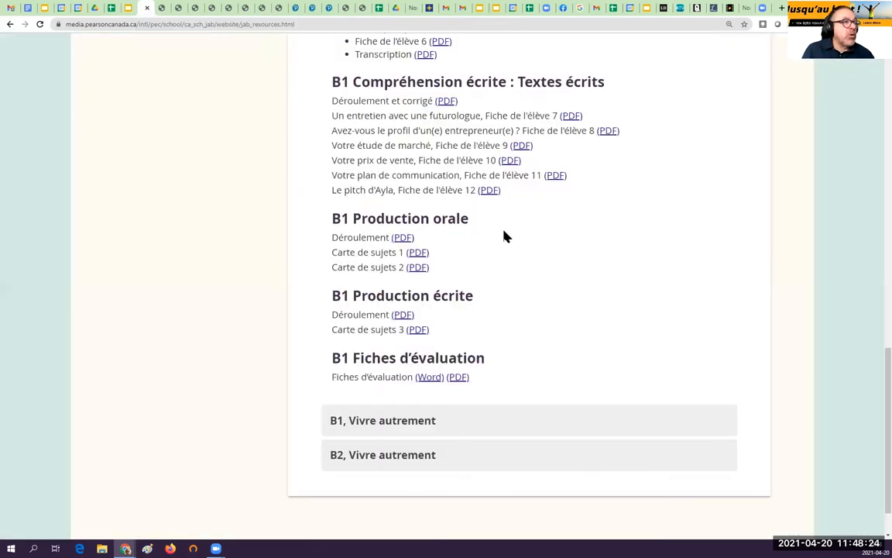
mouse_move(574, 251)
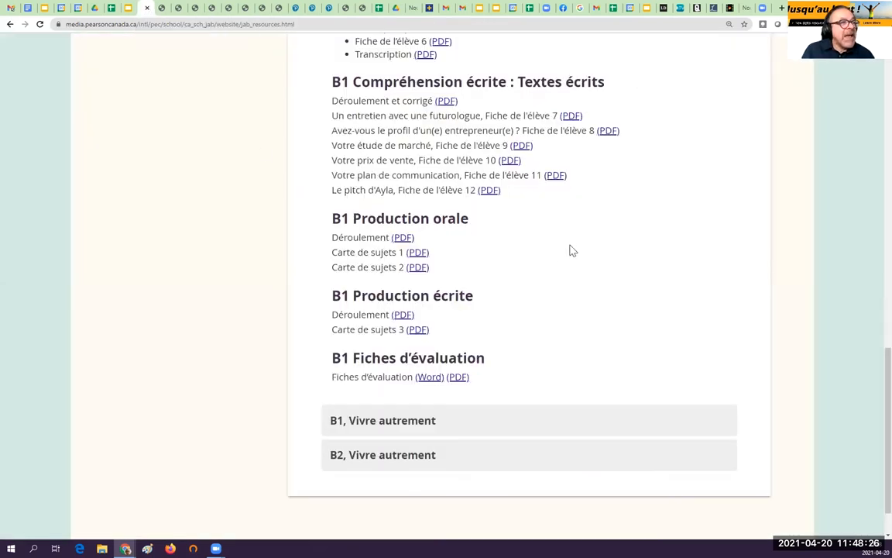
mouse_move(567, 257)
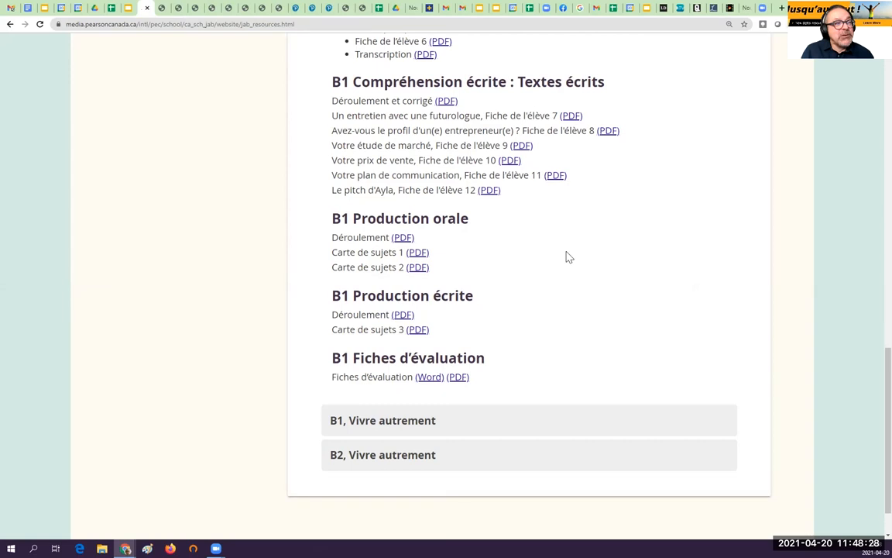
mouse_move(429, 376)
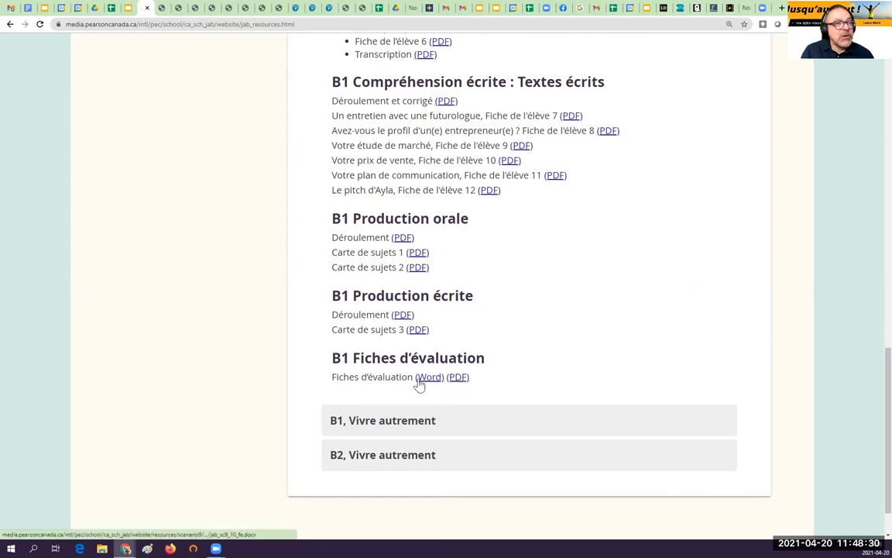
mouse_move(431, 376)
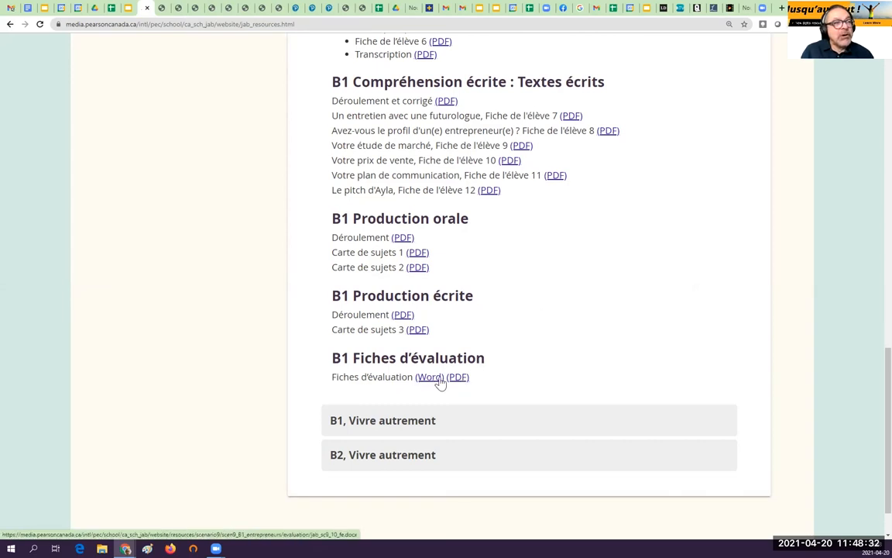
mouse_move(457, 377)
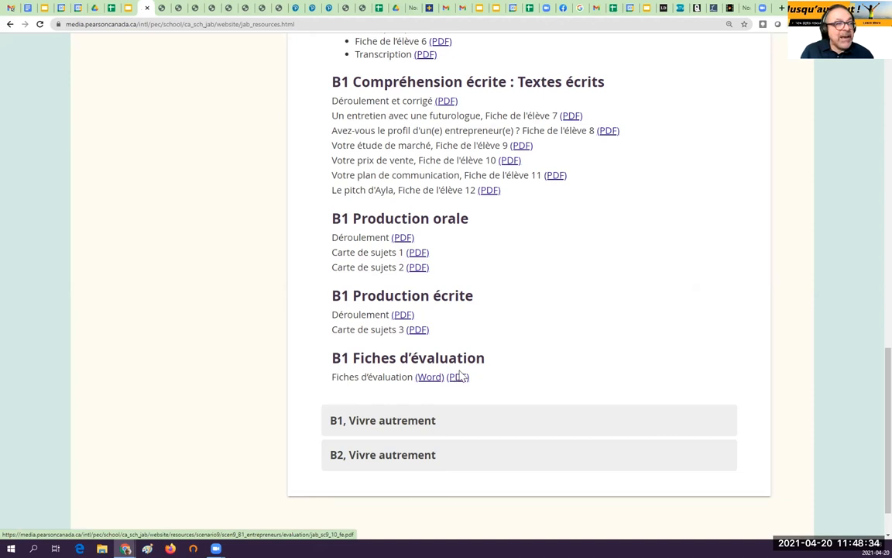
mouse_move(458, 381)
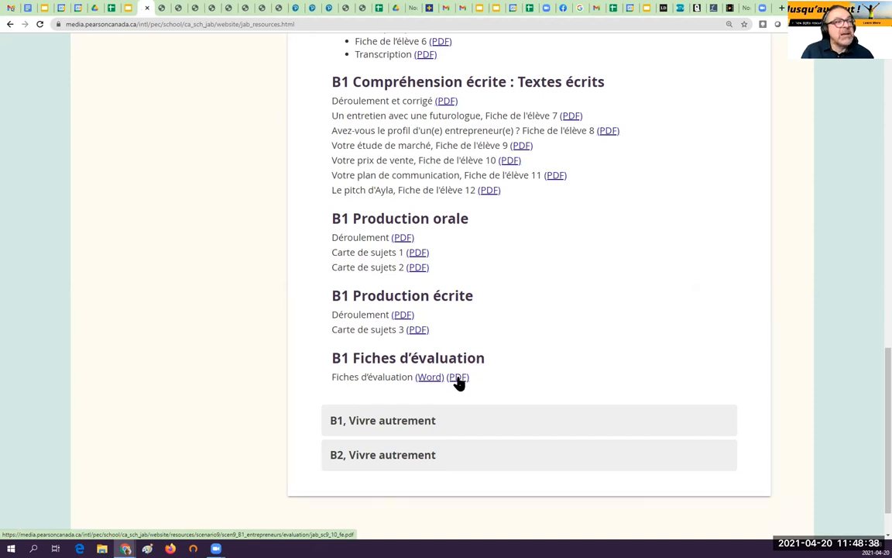
Open the Fiches d'évaluation PDF under B1 Fiches d'évaluation.
left_click(457, 377)
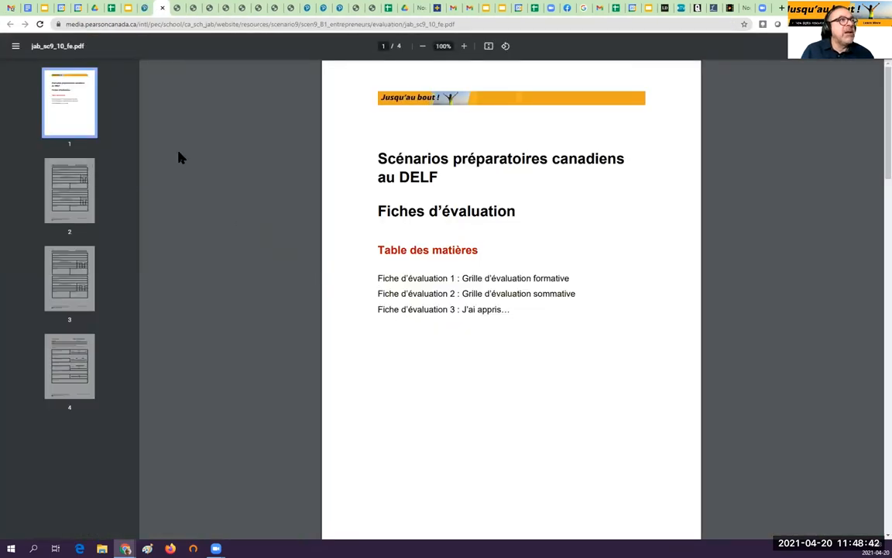
Enlarge the Fiches d'évaluation to 110% and jump to the summative evaluation grid page.
left_click(463, 47)
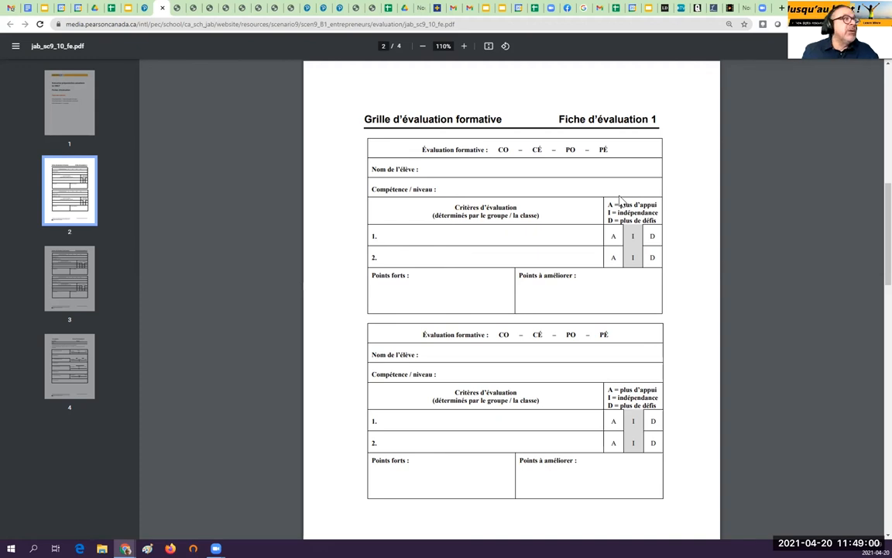
left_click(68, 277)
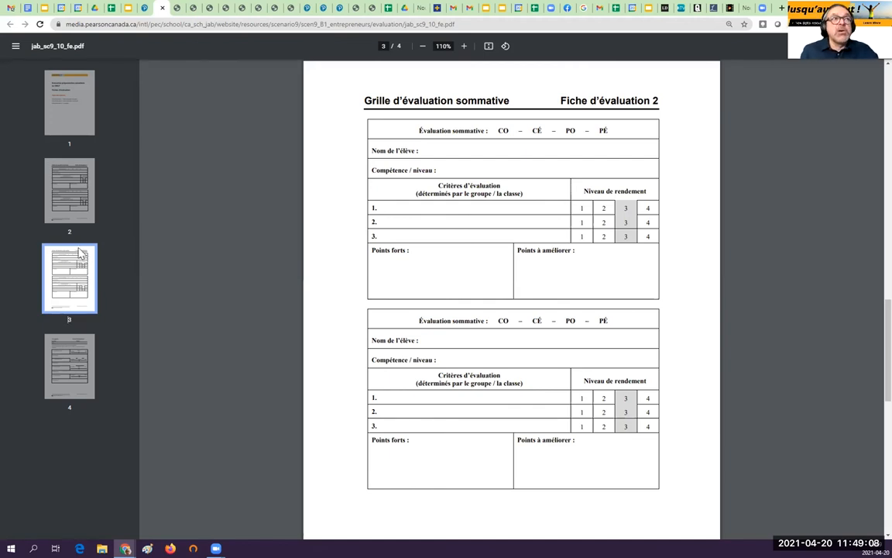
mouse_move(92, 354)
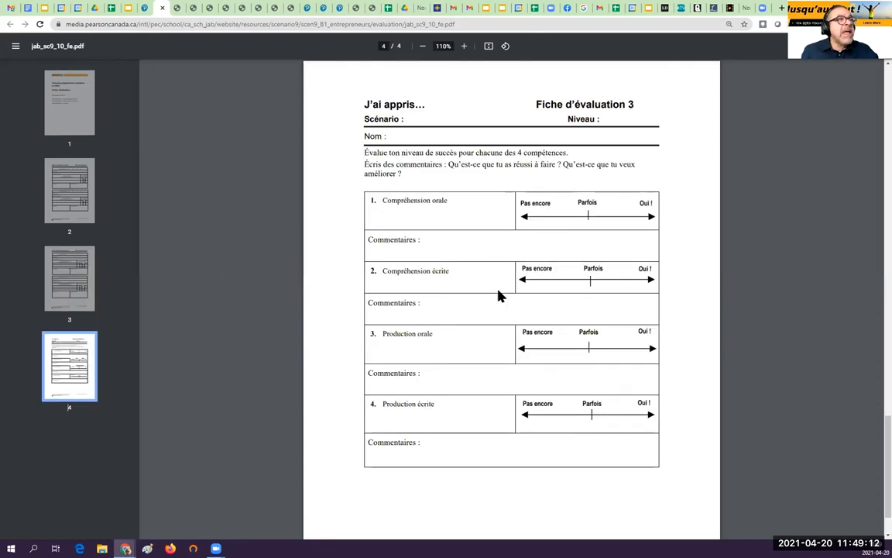
mouse_move(502, 291)
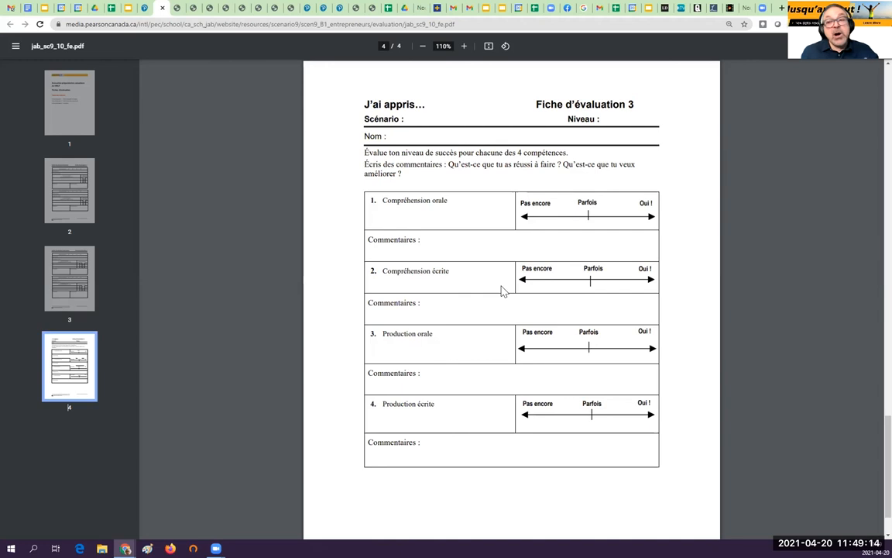